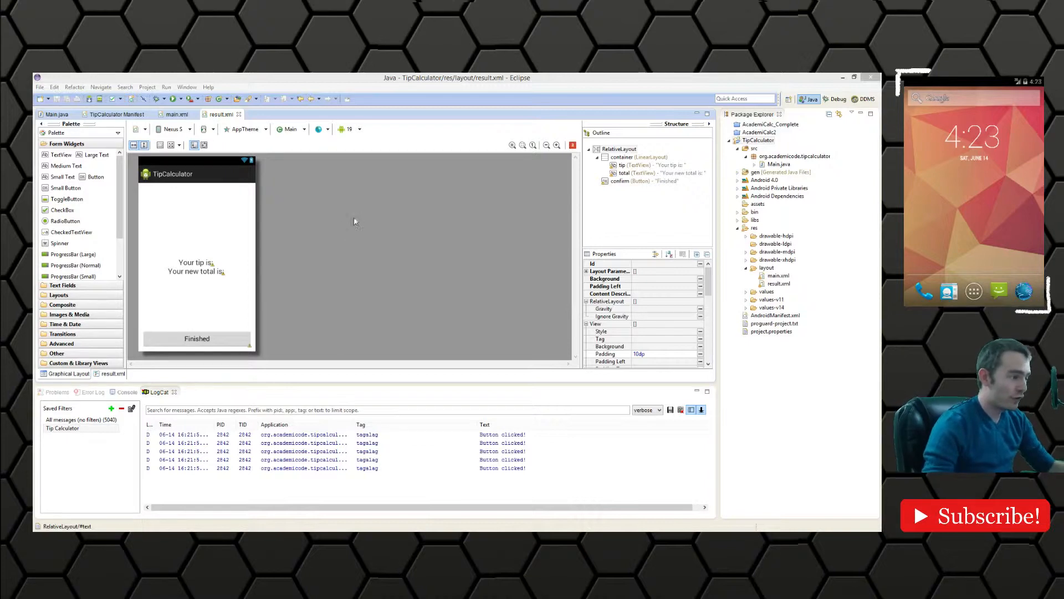
Create a Result class in the tipcalculator package with android.app.Activity as its superclass
left_click(791, 155)
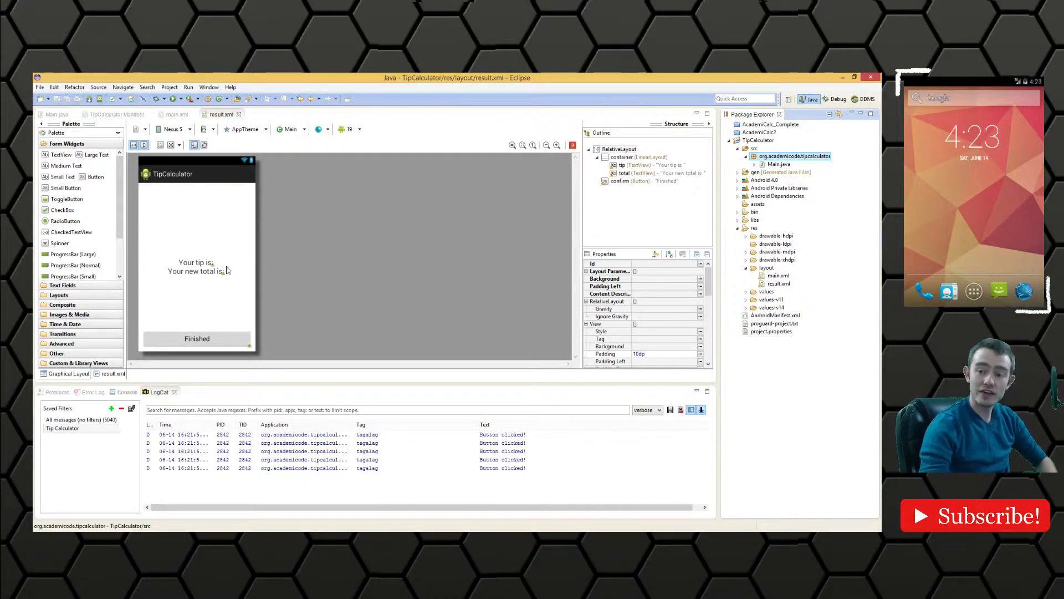
mouse_move(784, 141)
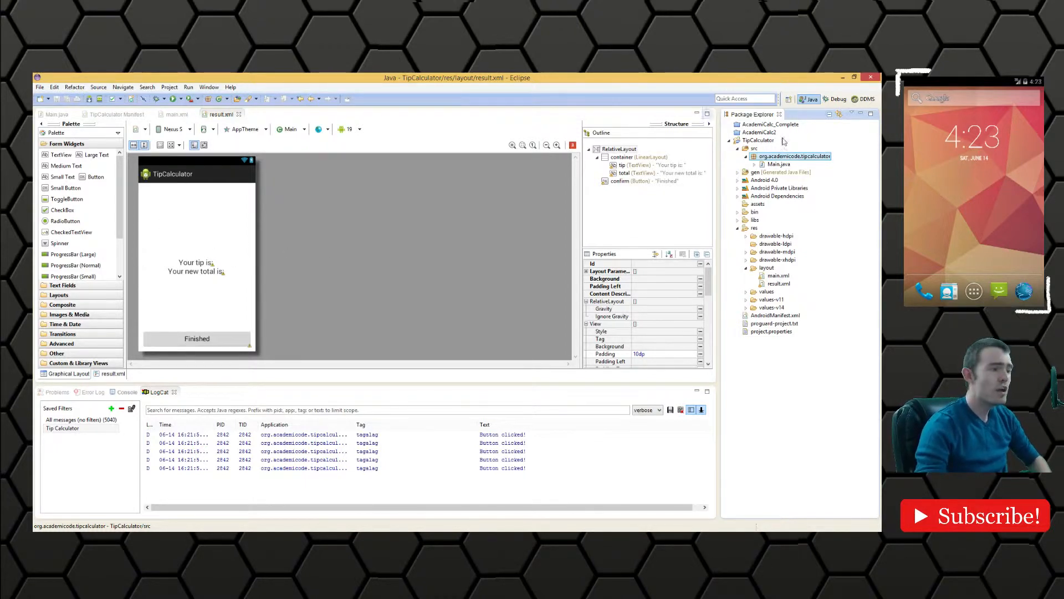
right_click(794, 156)
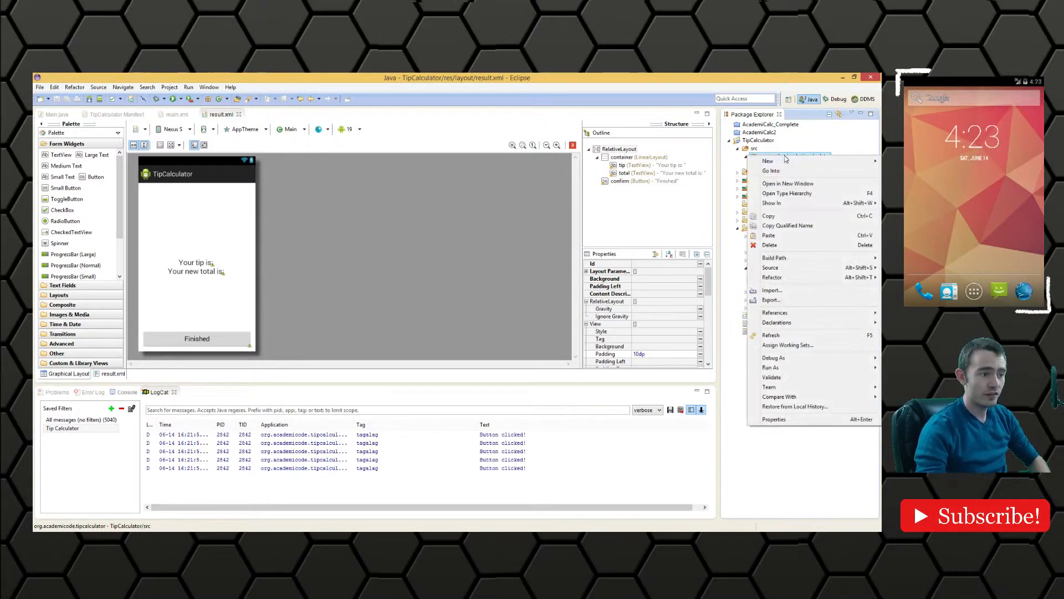
mouse_move(785, 245)
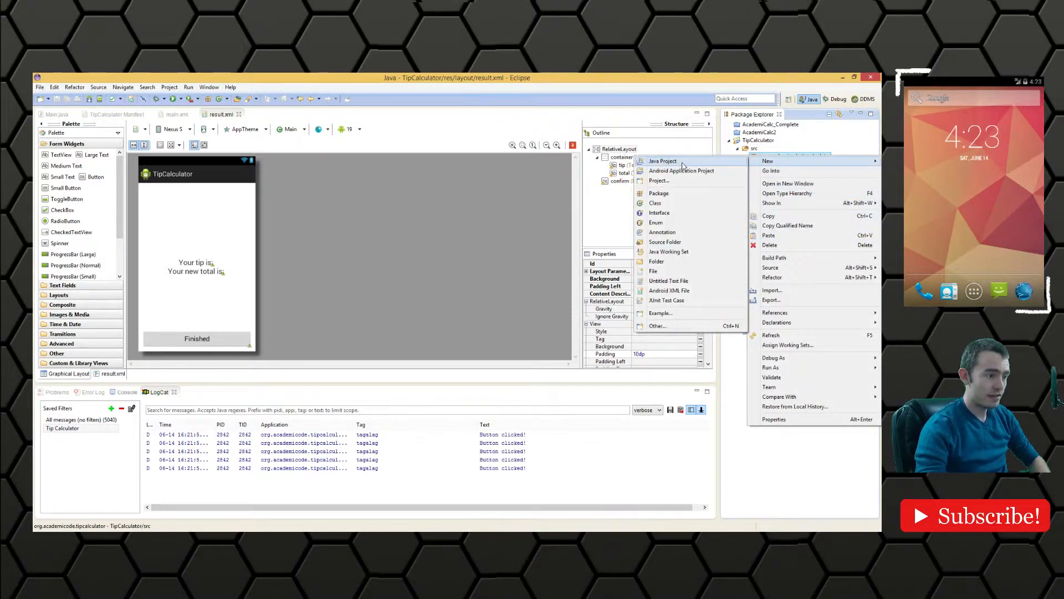
mouse_move(655, 203)
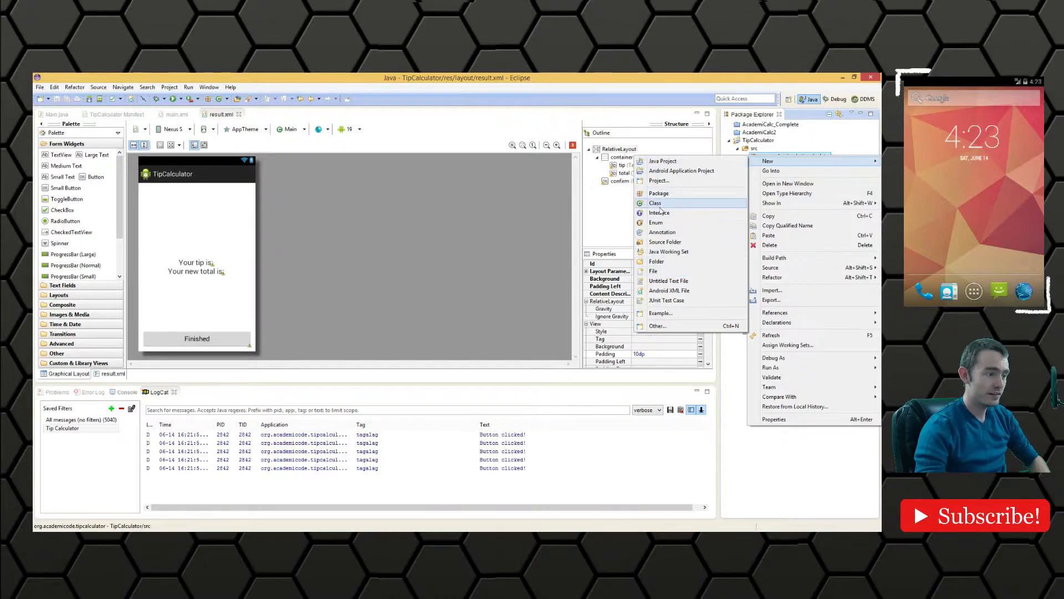
left_click(655, 203)
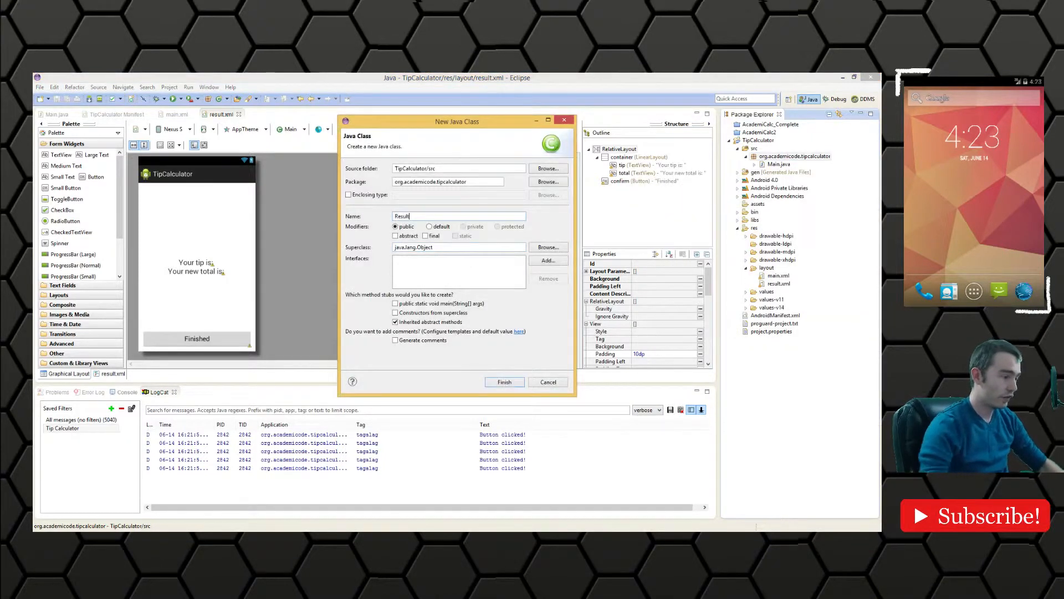
left_click(547, 246)
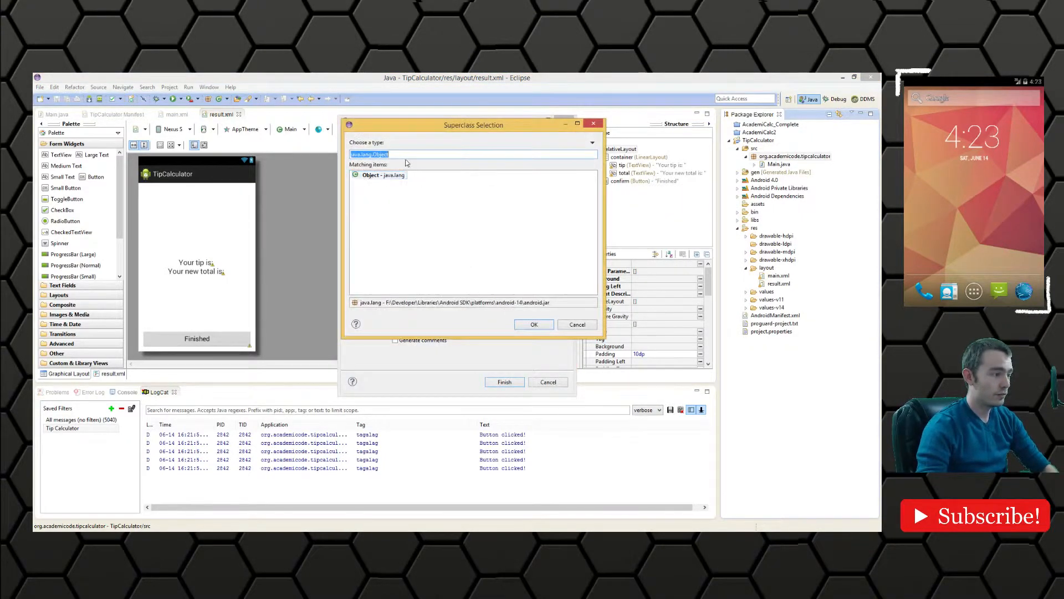
type("Activi")
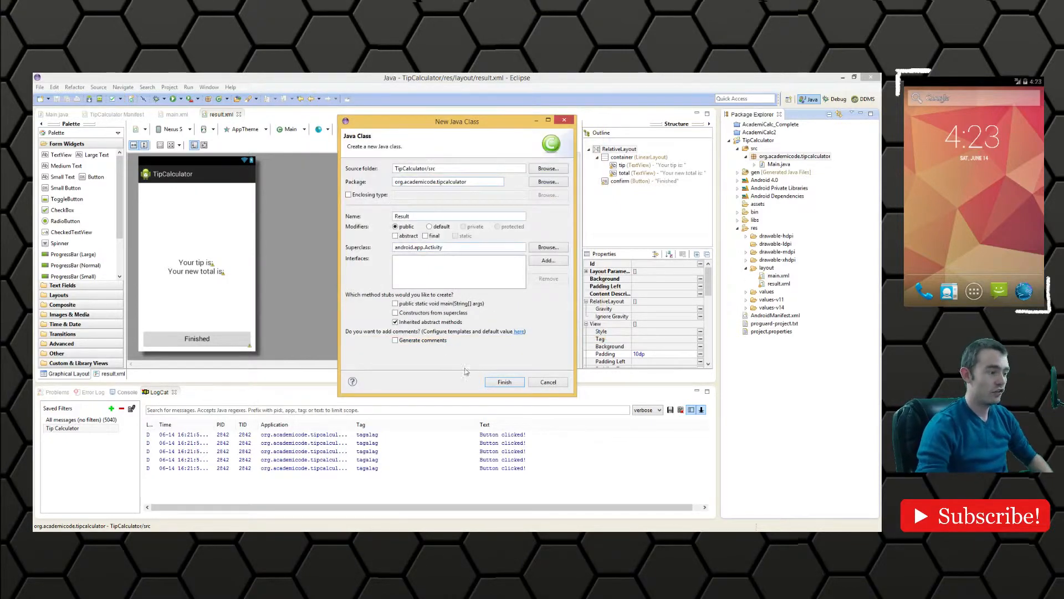
left_click(504, 382)
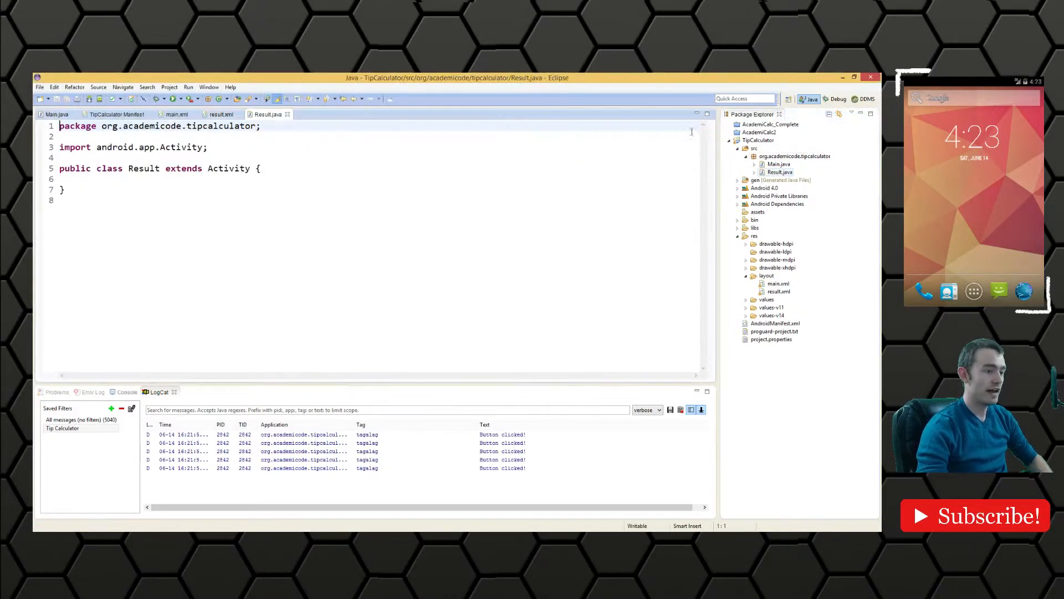
Override onCreate in Result to call super.onCreate and setContentView(R.layout.result)
type("onCreate(Bundle savedInstanceState) {")
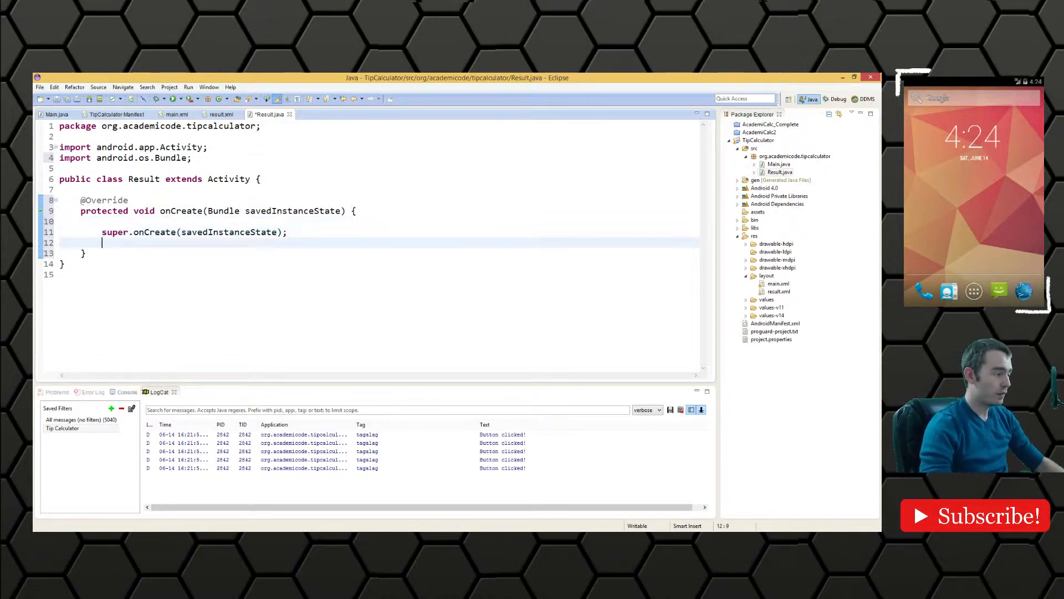
key("enter")
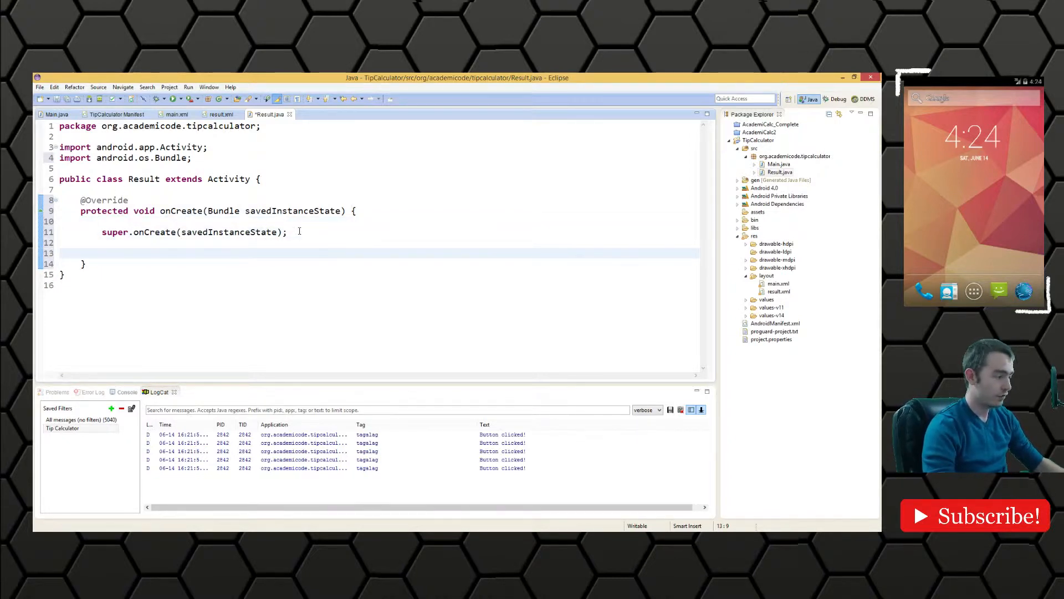
type("setContentView(layoutResID);")
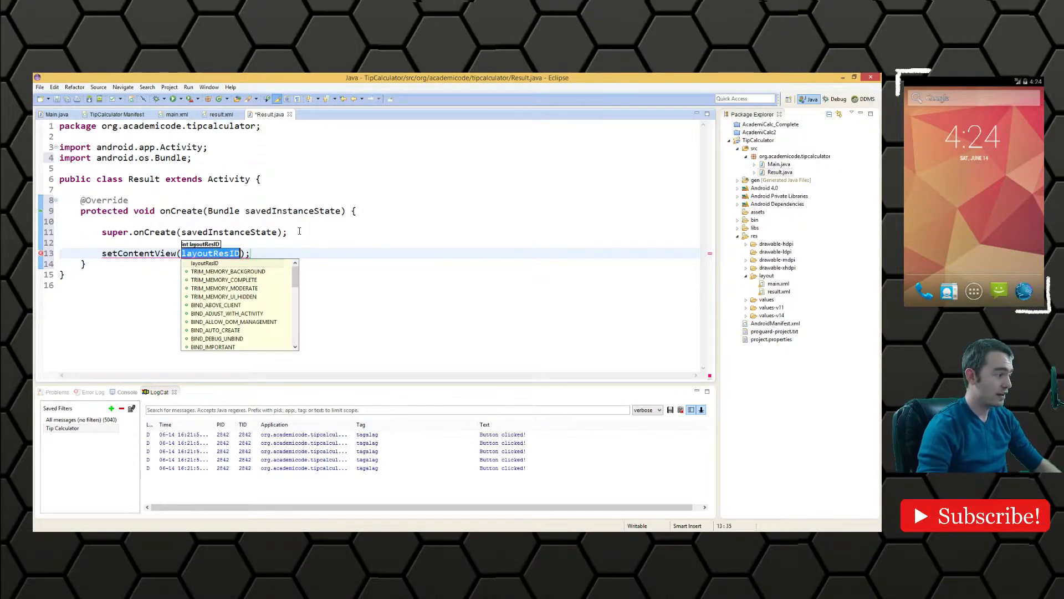
type("R.lay")
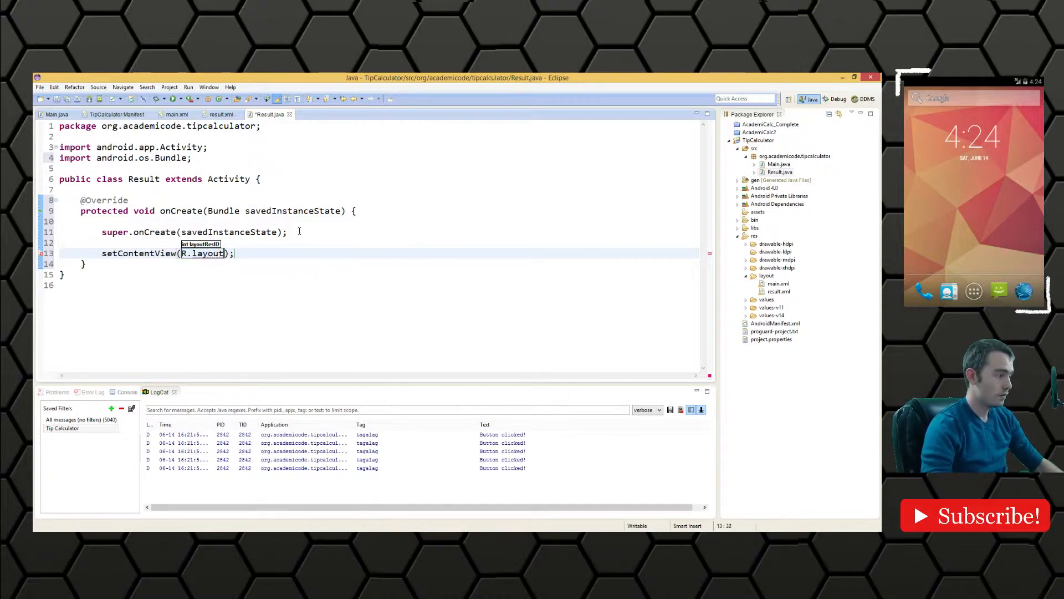
type(".result")
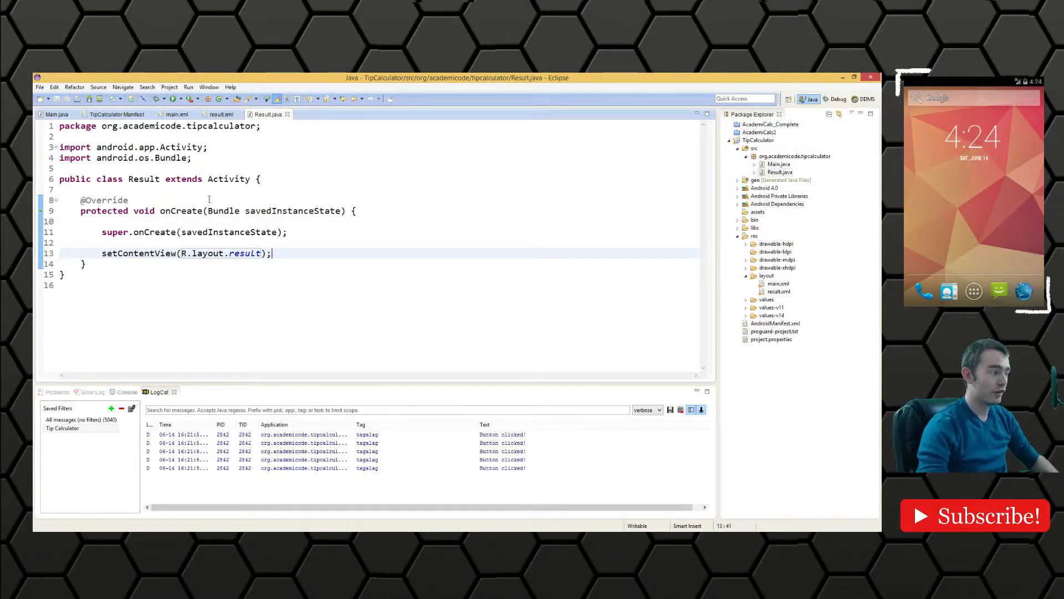
mouse_move(116, 114)
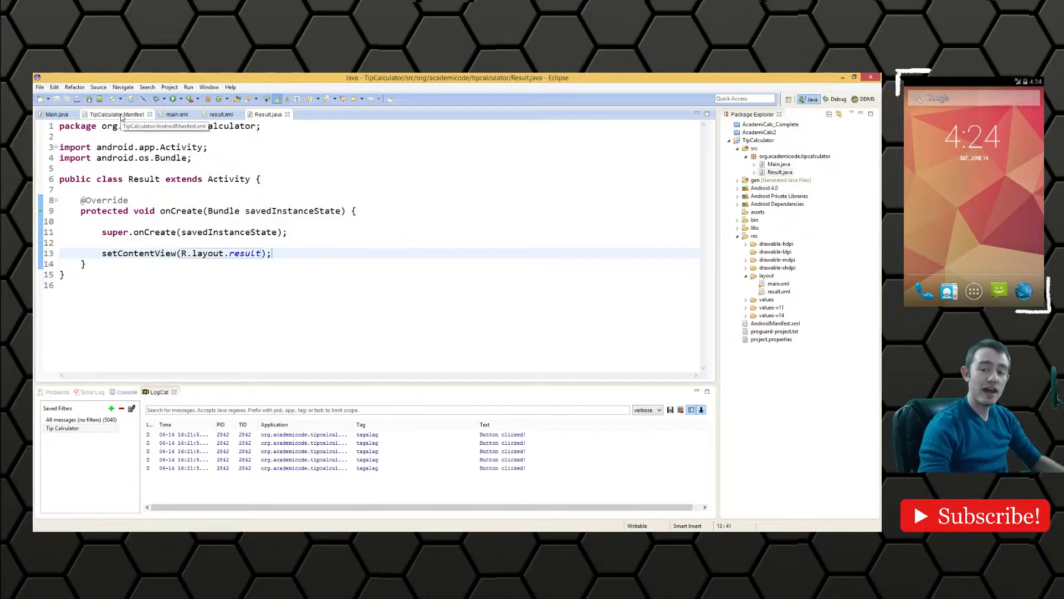
Declare a second activity org.academicode.tipcalculator.Result in AndroidManifest.xml
left_click(114, 114)
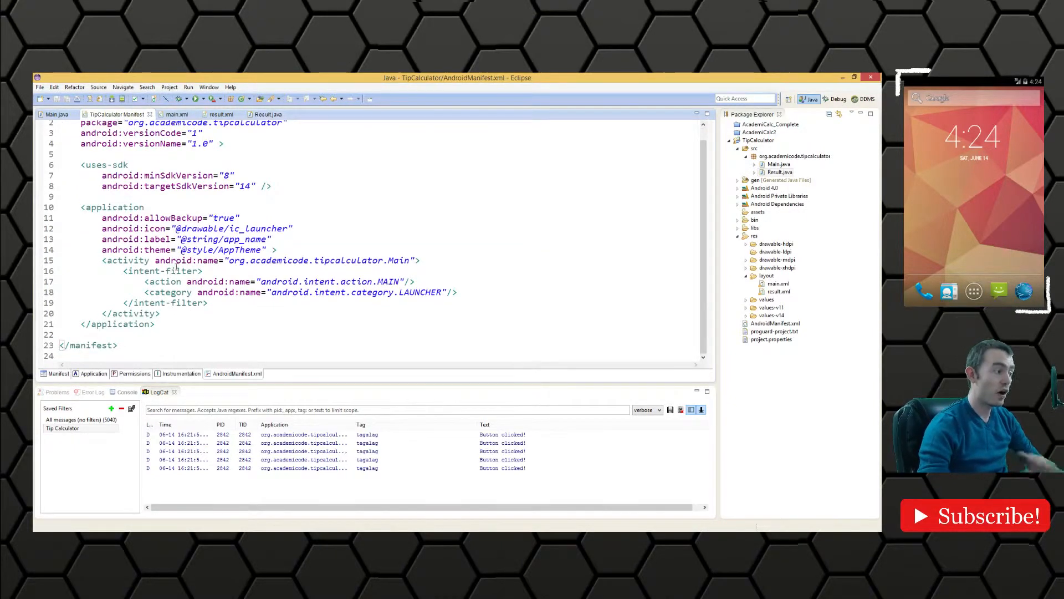
type("<")
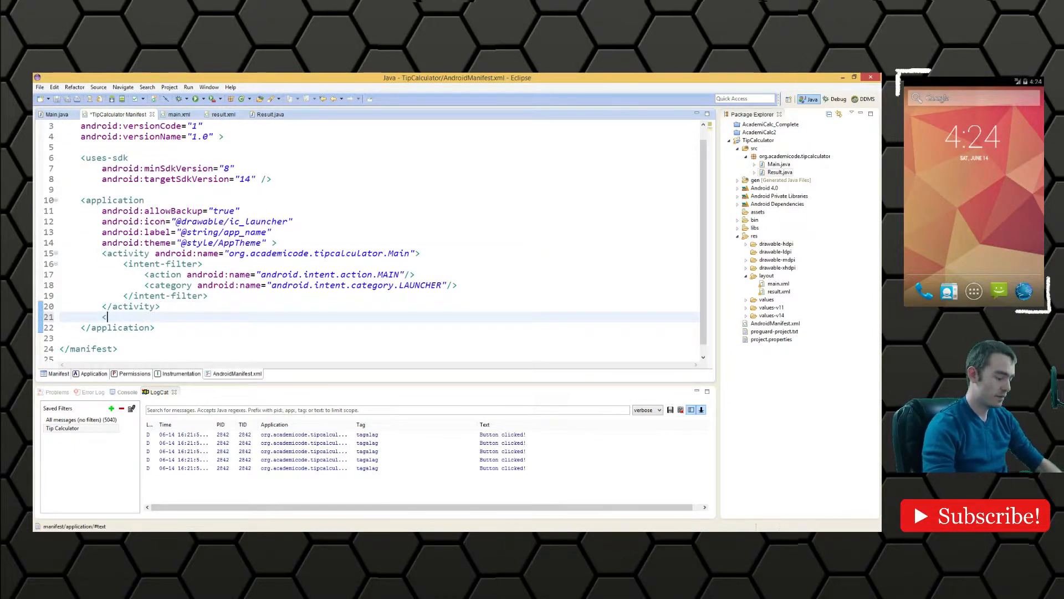
type("activity ></activity>")
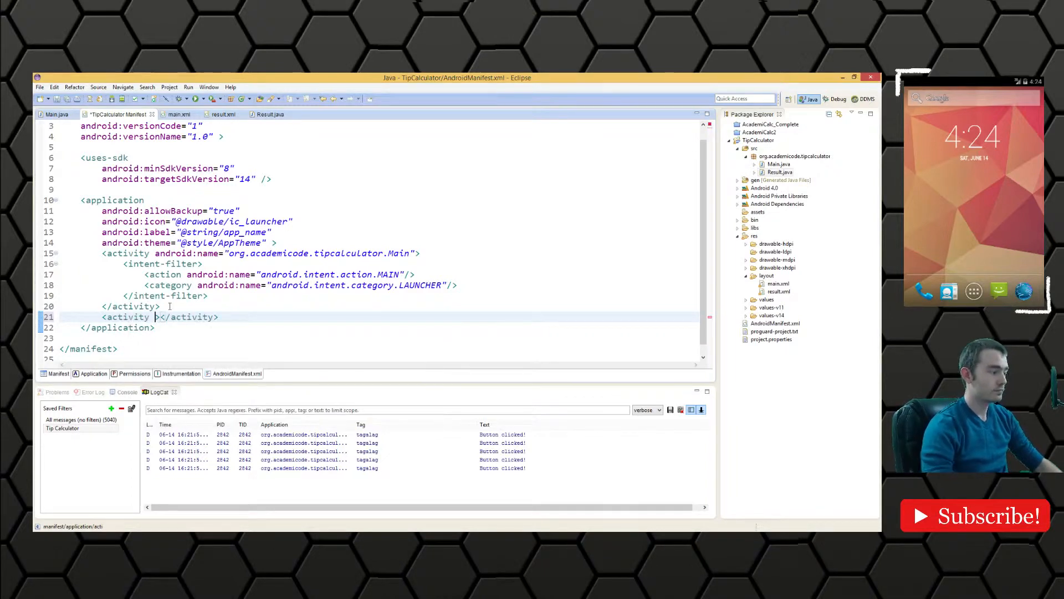
type("android:name")
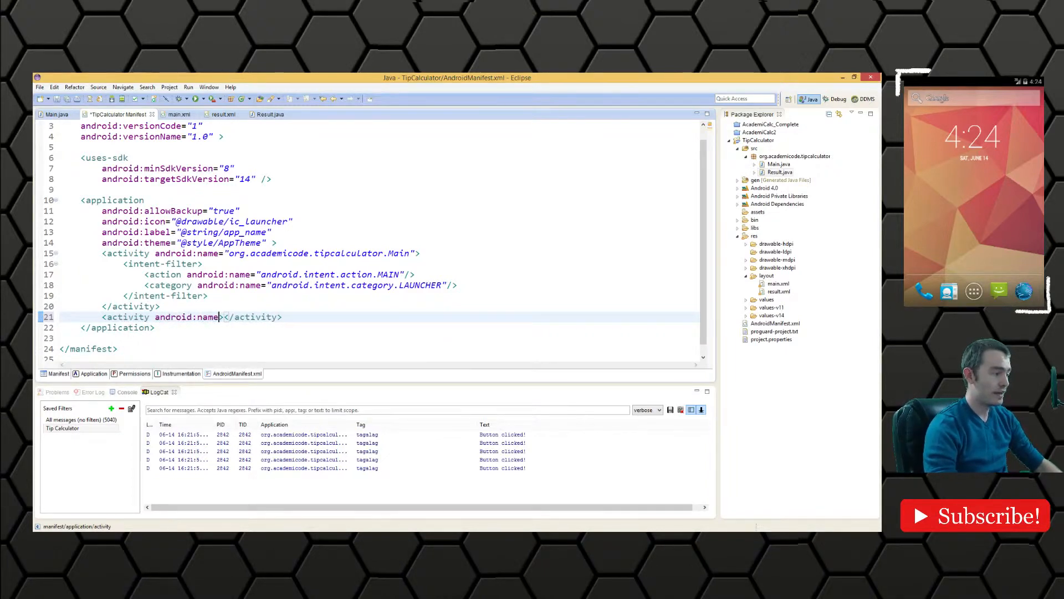
type("org\"")
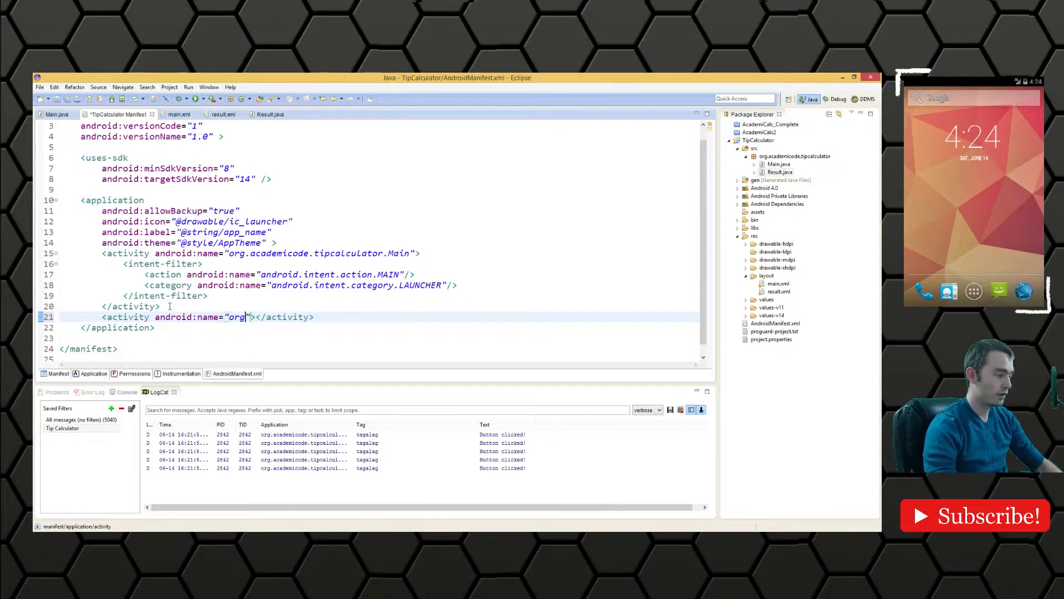
type("a")
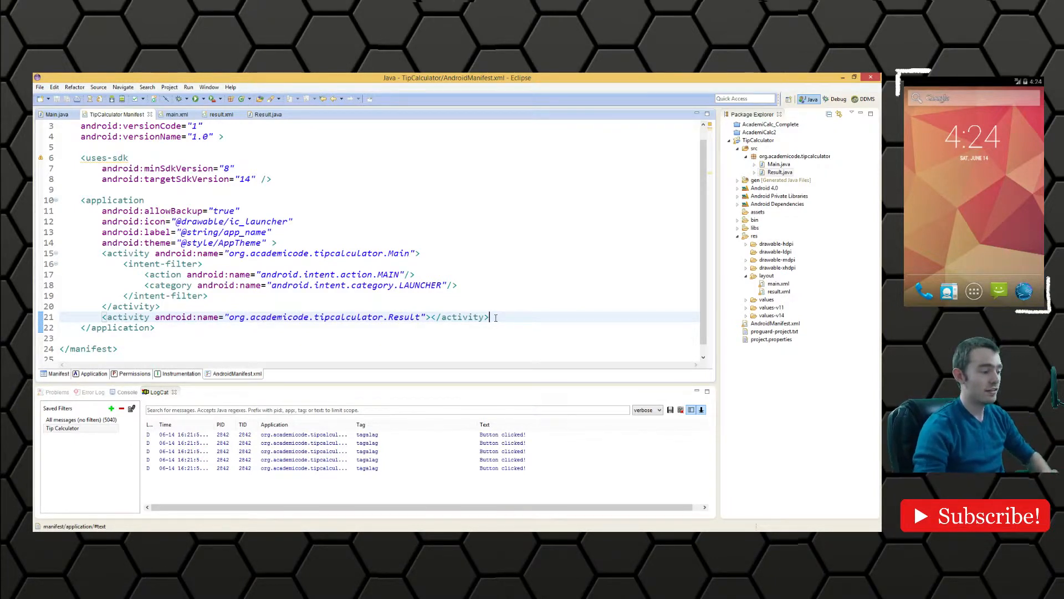
left_click(56, 114)
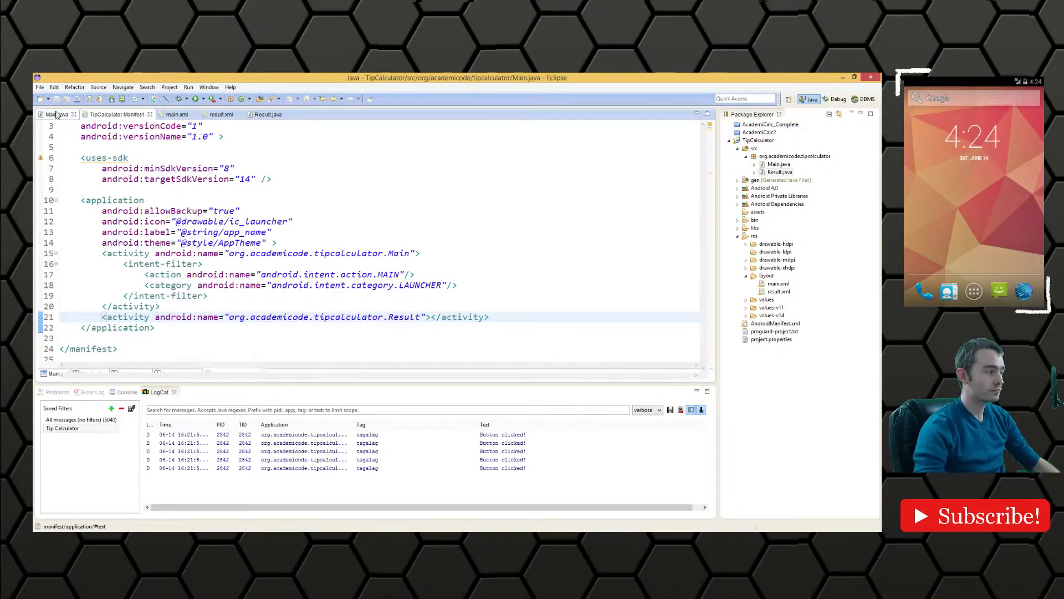
left_click(55, 114)
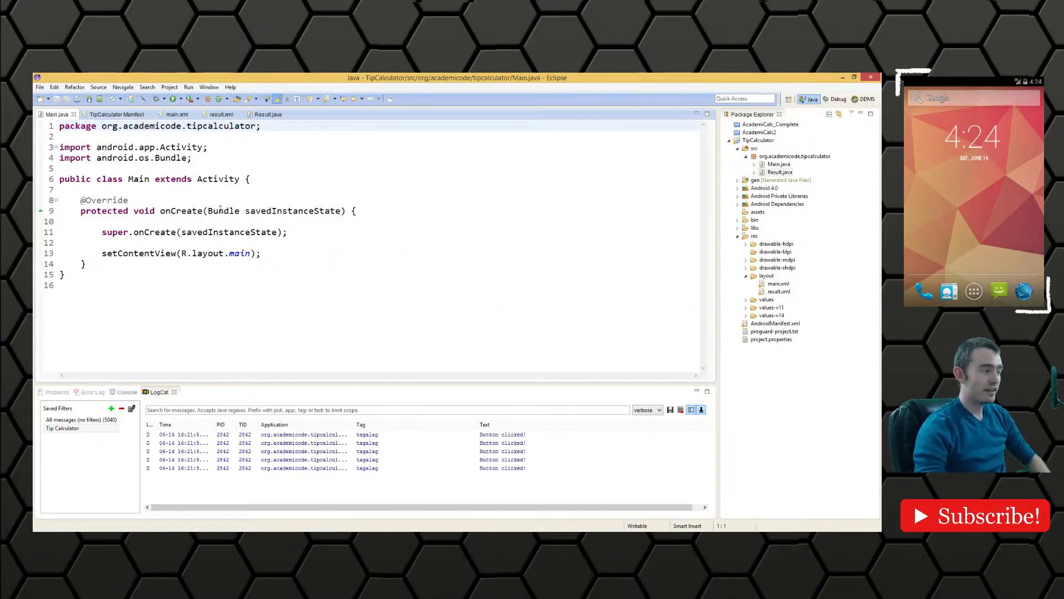
left_click(261, 252)
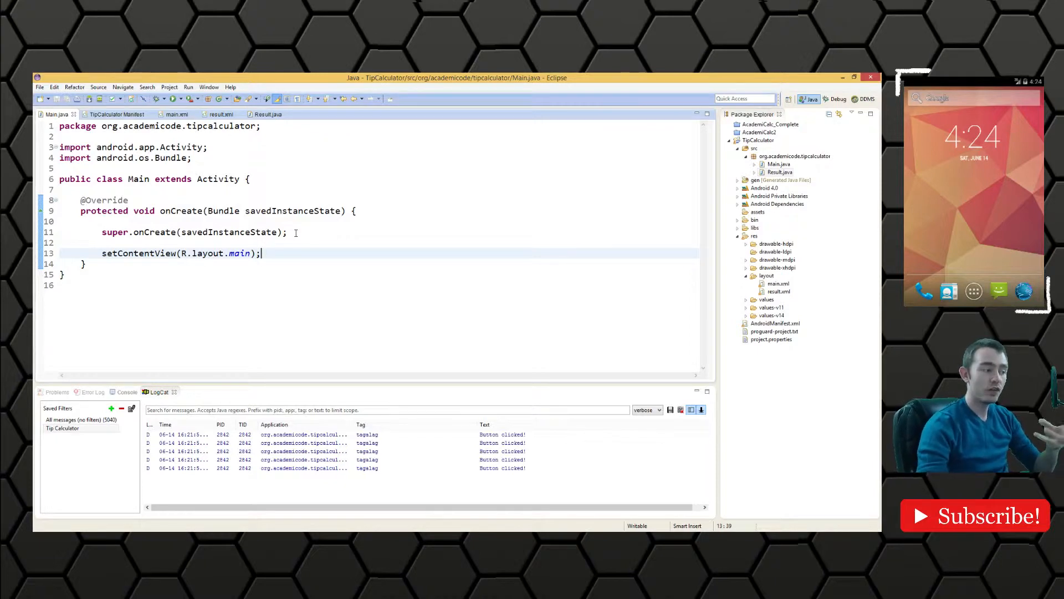
left_click(177, 115)
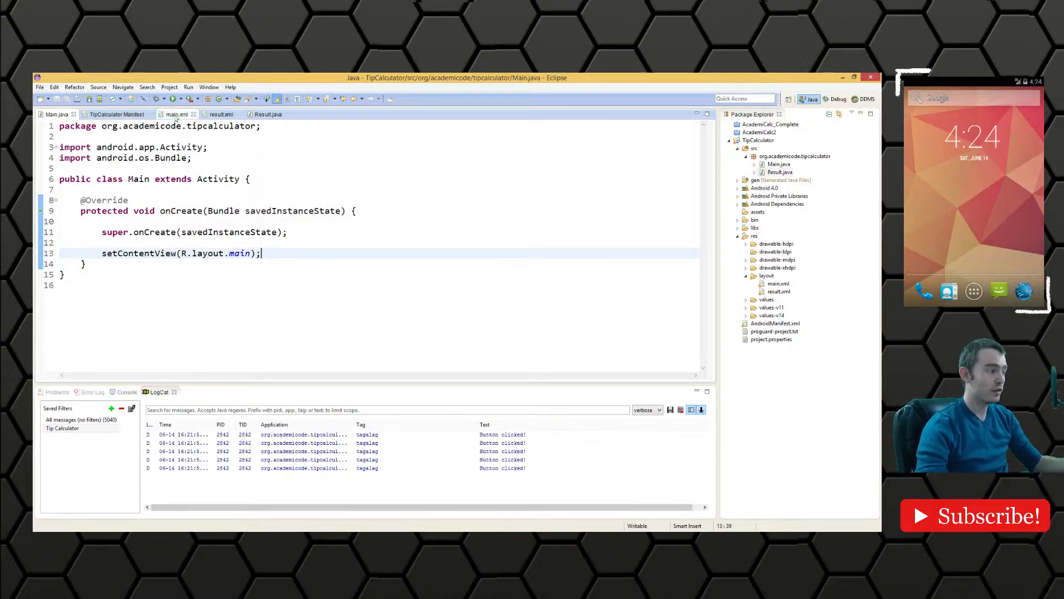
left_click(177, 114)
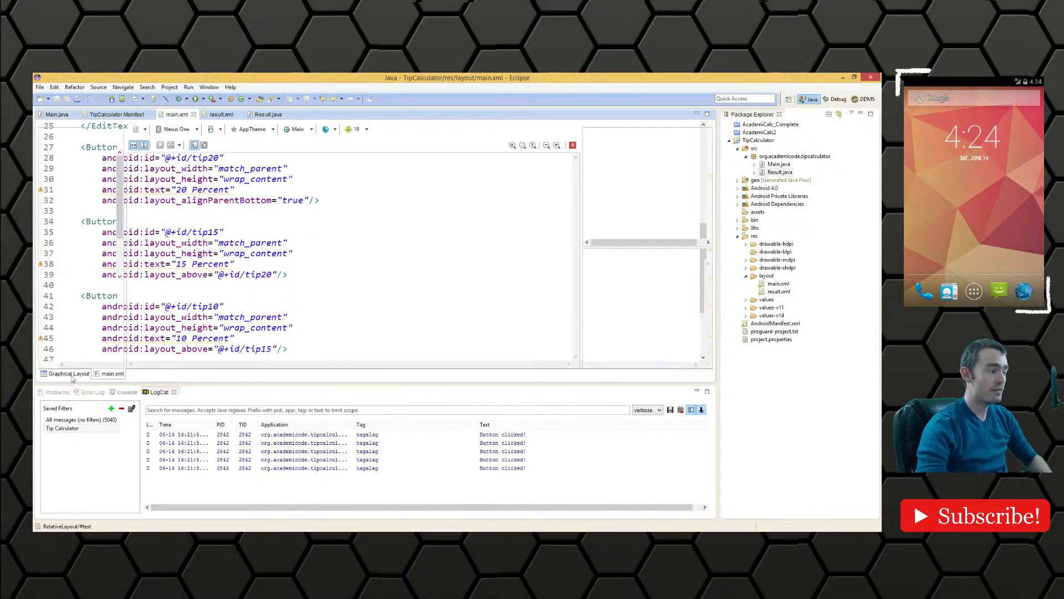
left_click(65, 374)
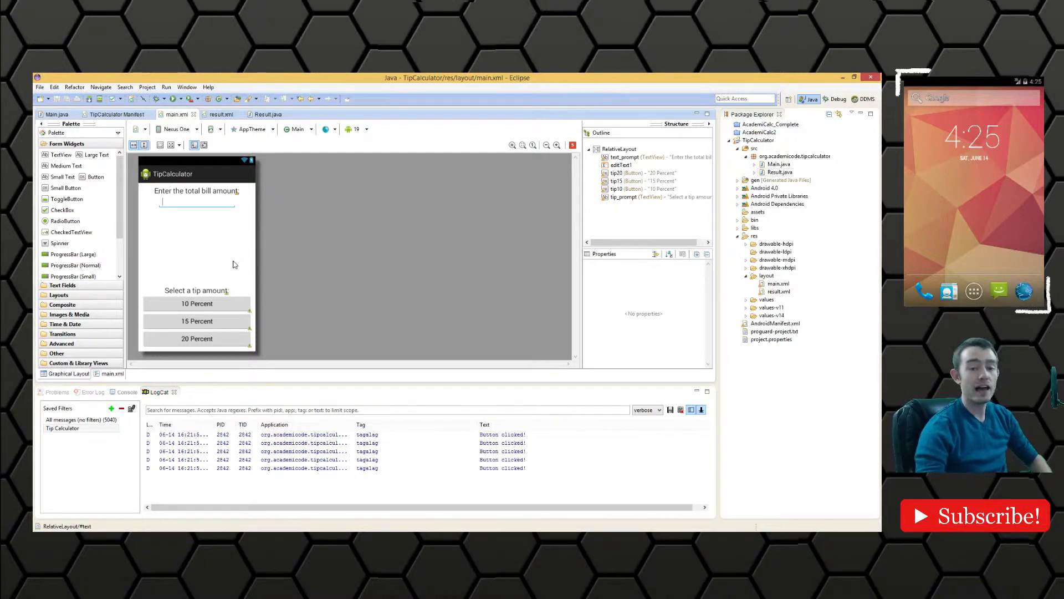
mouse_move(308, 235)
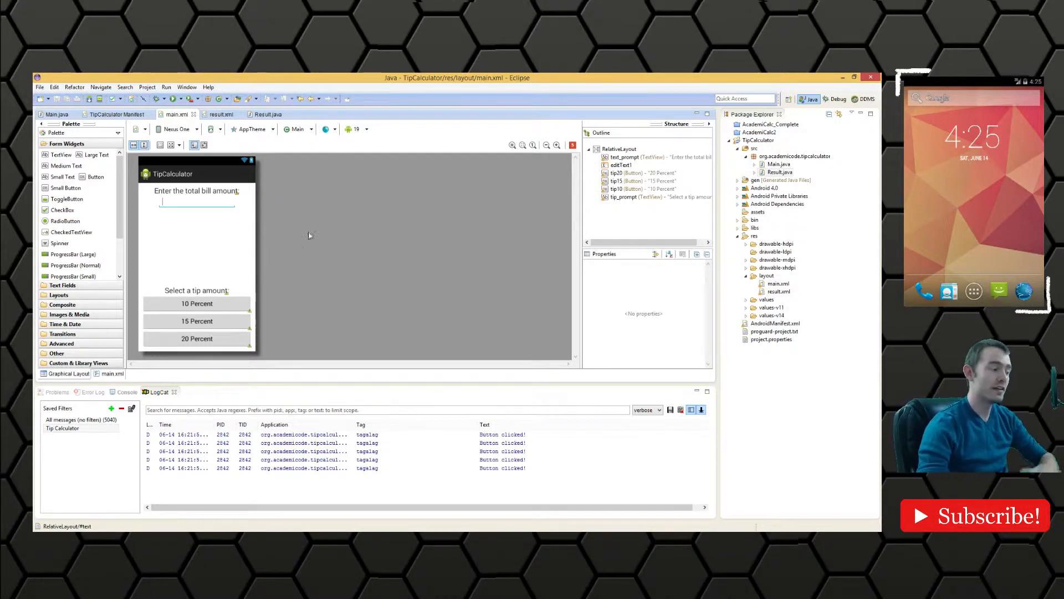
left_click(57, 114)
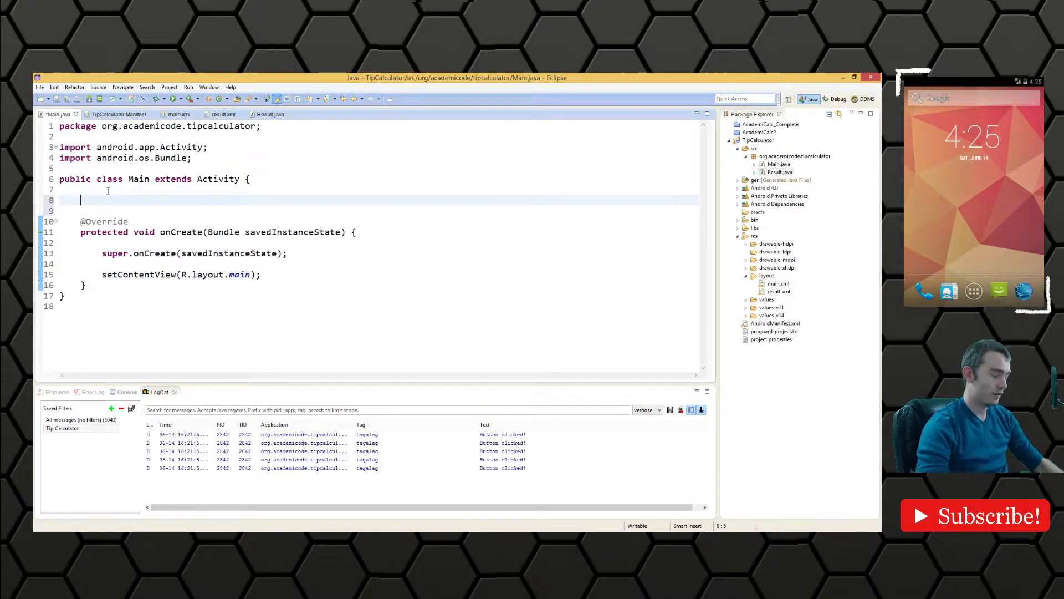
Declare private EditText et and Button button10, button15, button20 fields and organize their imports
type("private Ed")
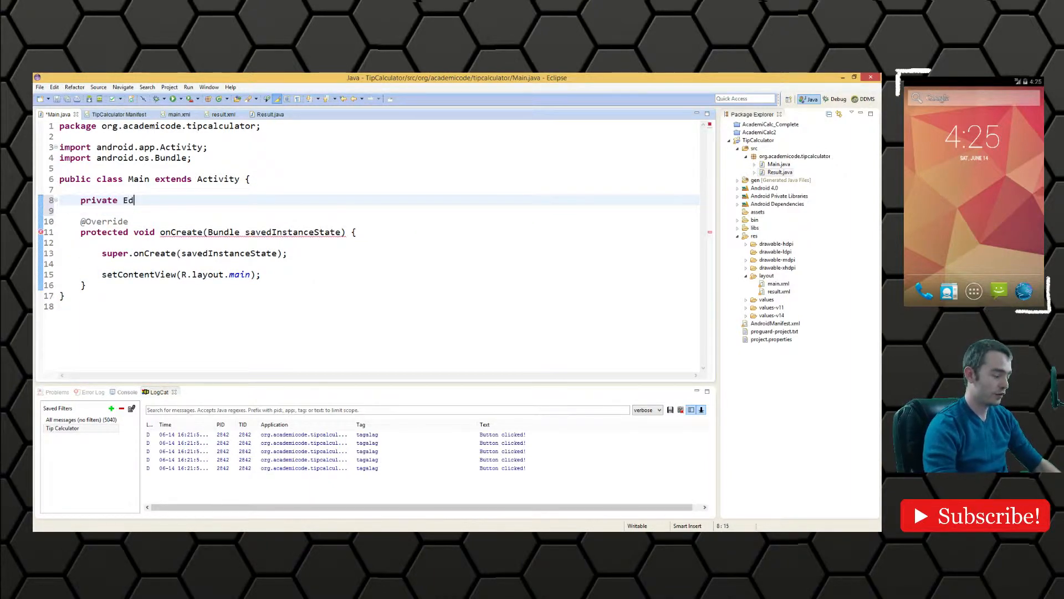
type("itTe")
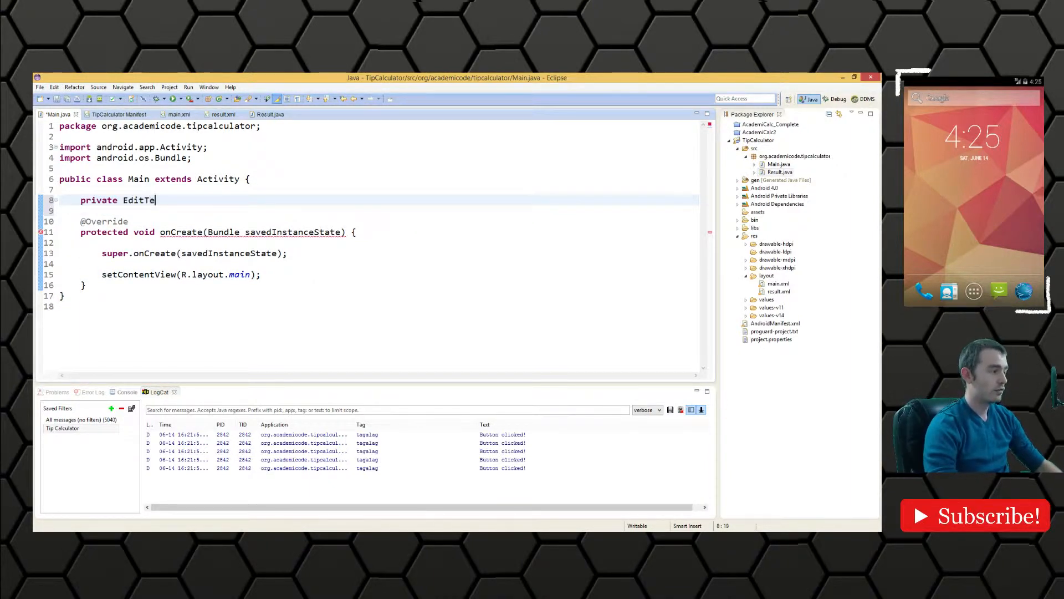
type("xt et;")
type("private Button button")
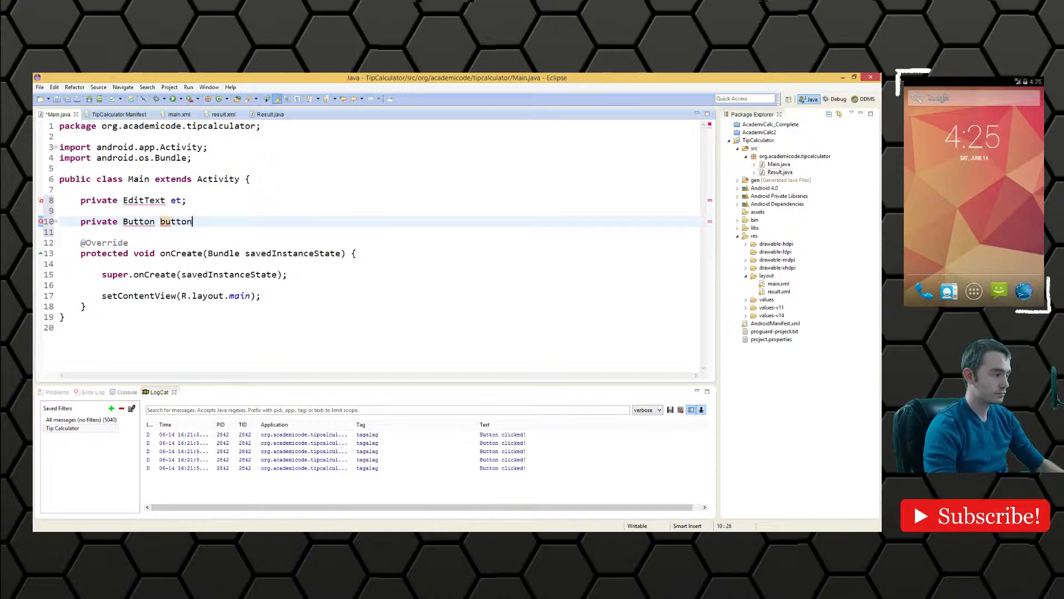
type("10;")
type("private Button button20;")
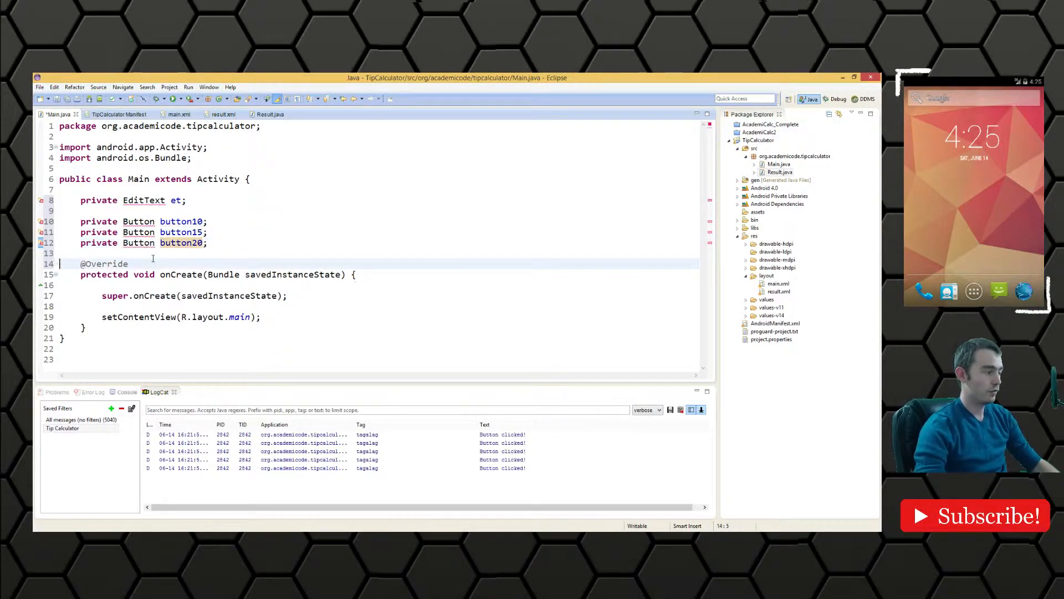
key("ctrl+shift+o")
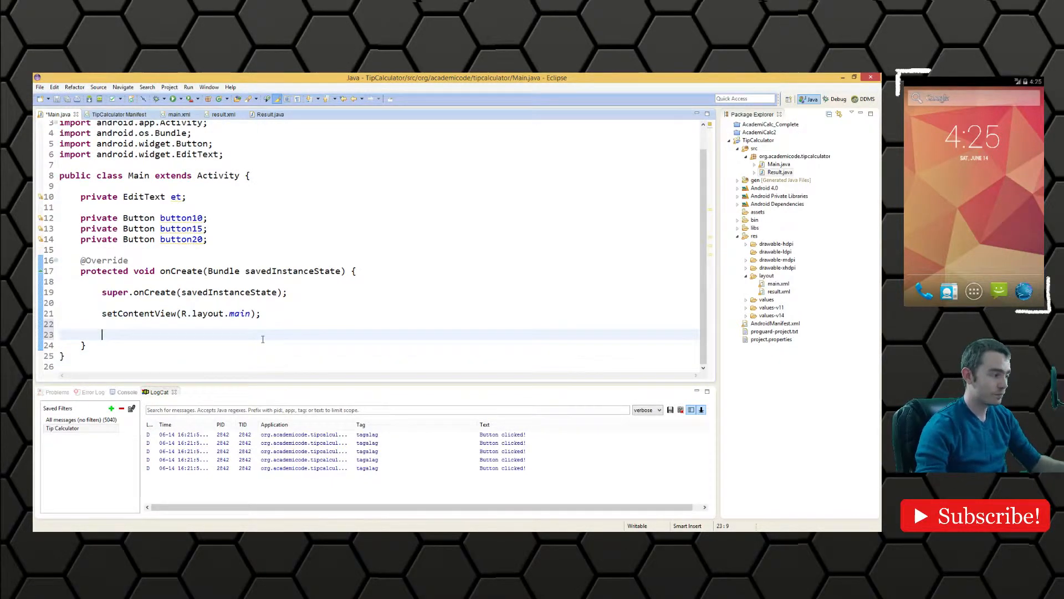
Assign et = (EditText) findViewById(R.id.editText1), checking the id in main.xml
type("et =")
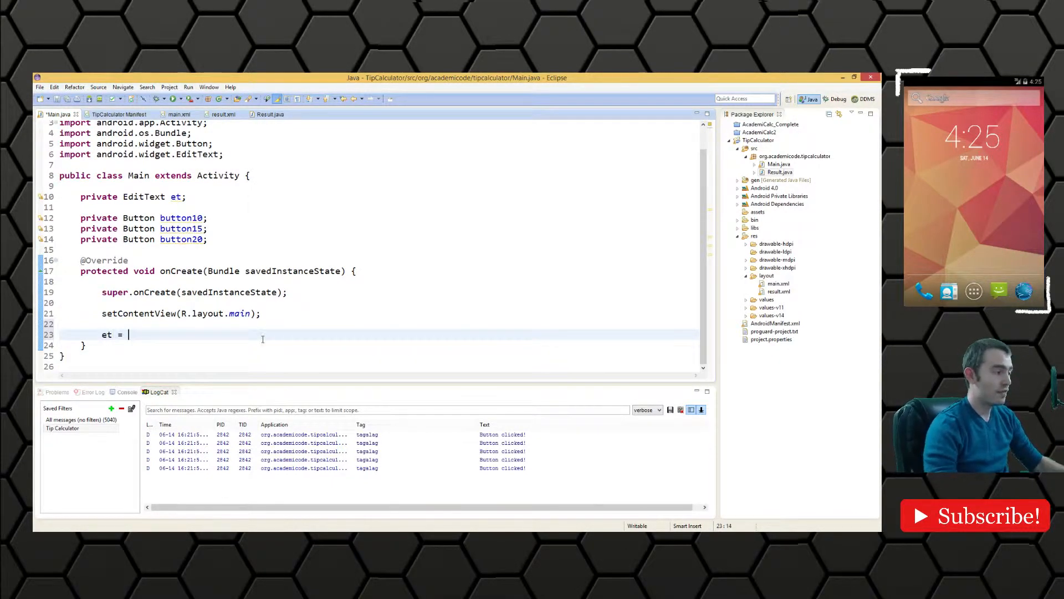
type("(EditTex")
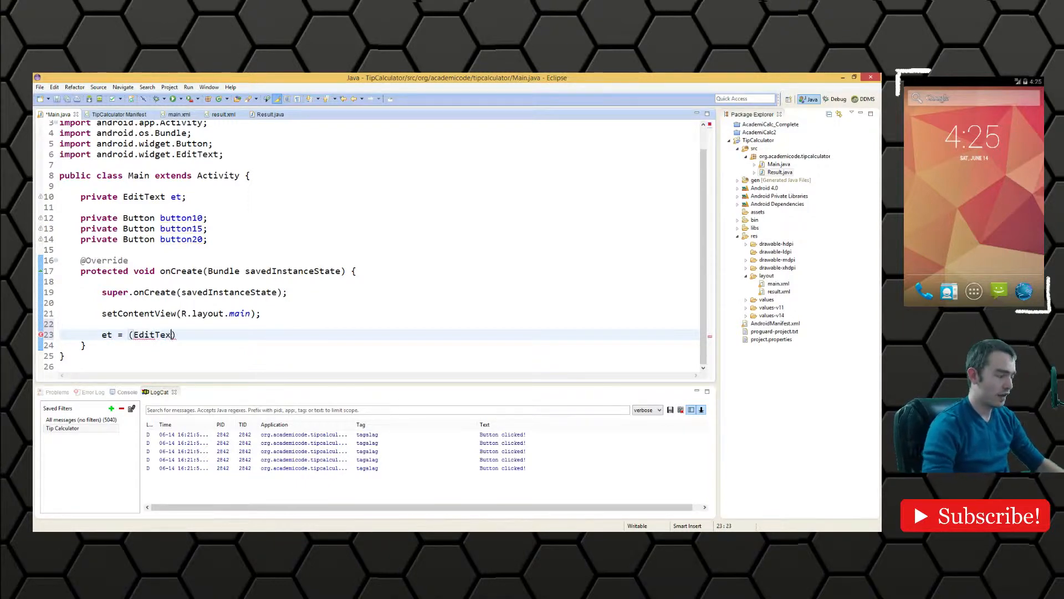
type("t")
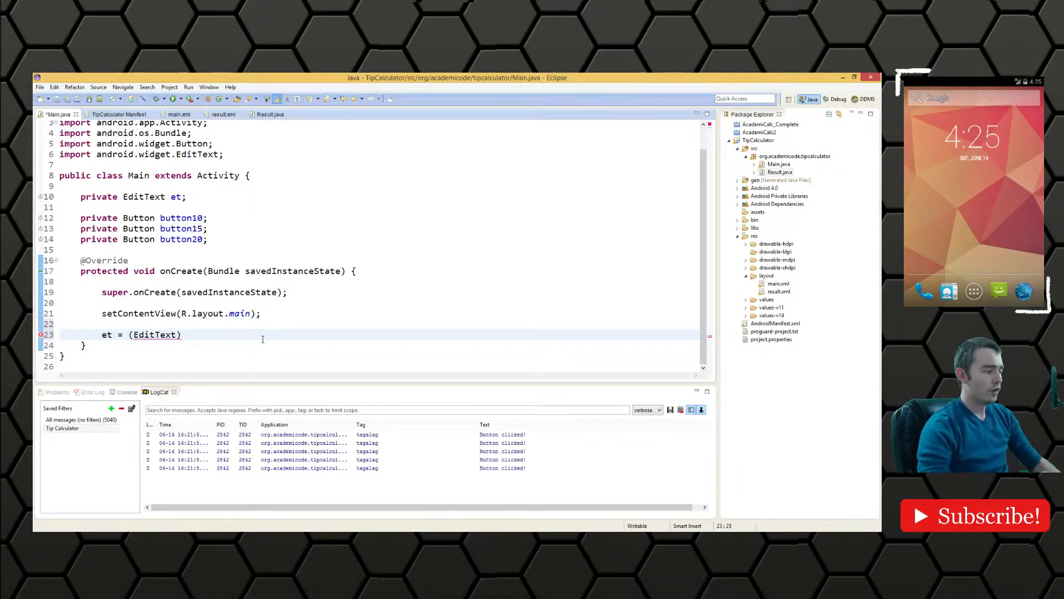
type("f")
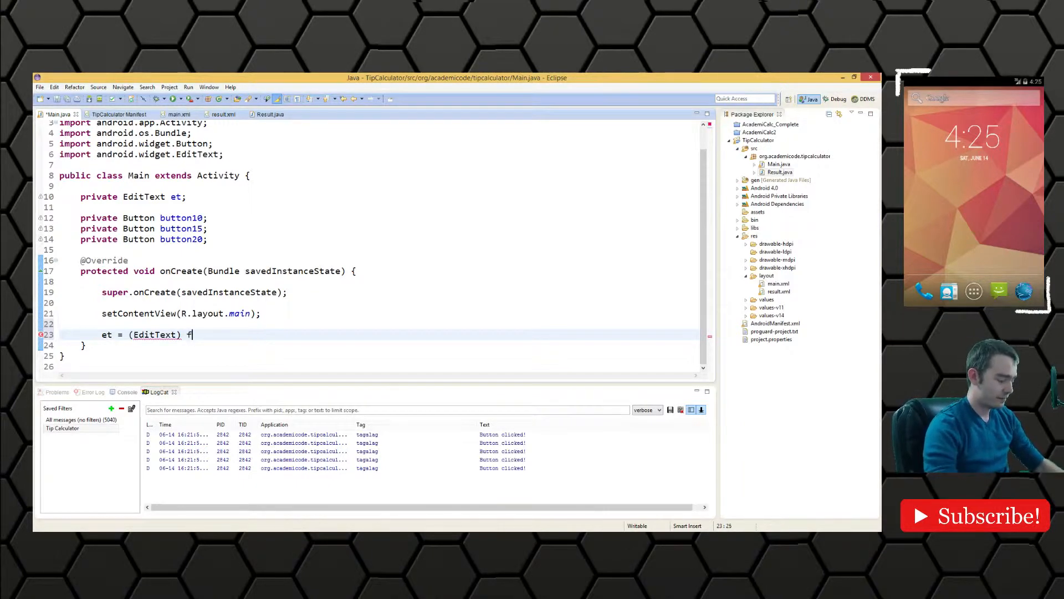
type("indViewById(R.id.editText1);")
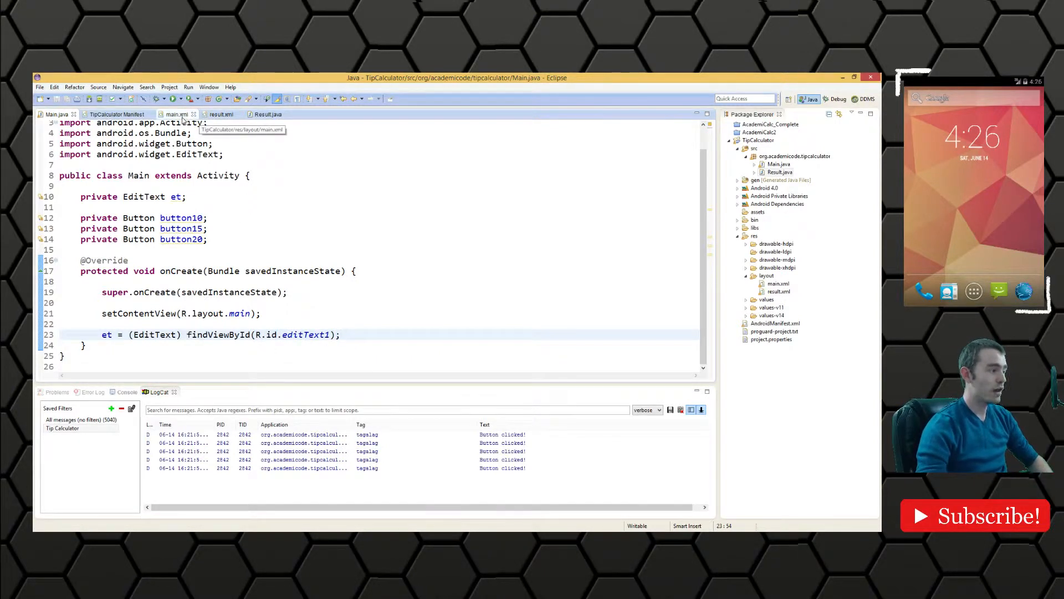
left_click(177, 115)
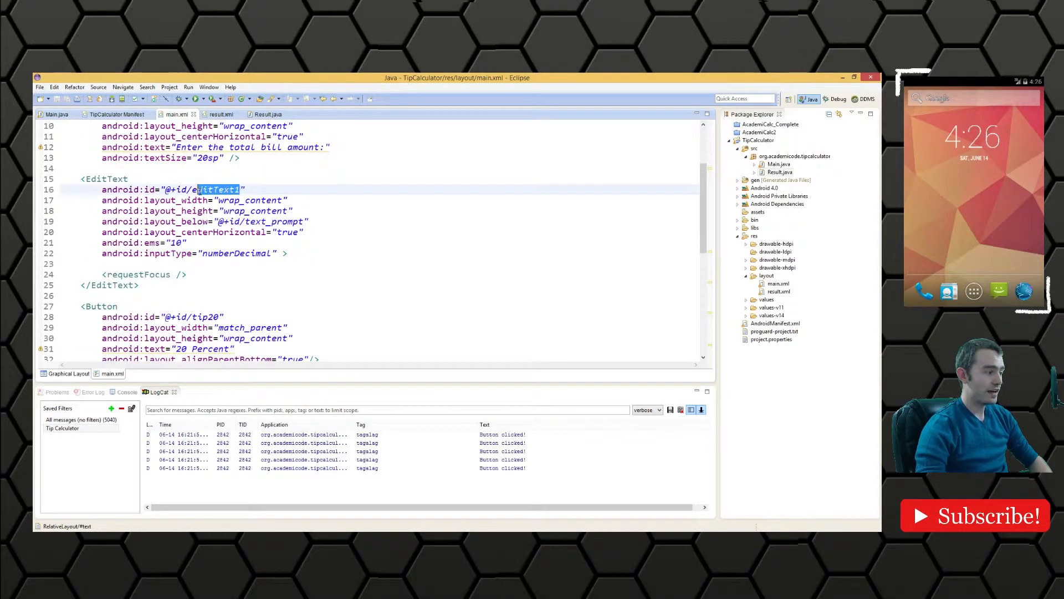
left_click(56, 115)
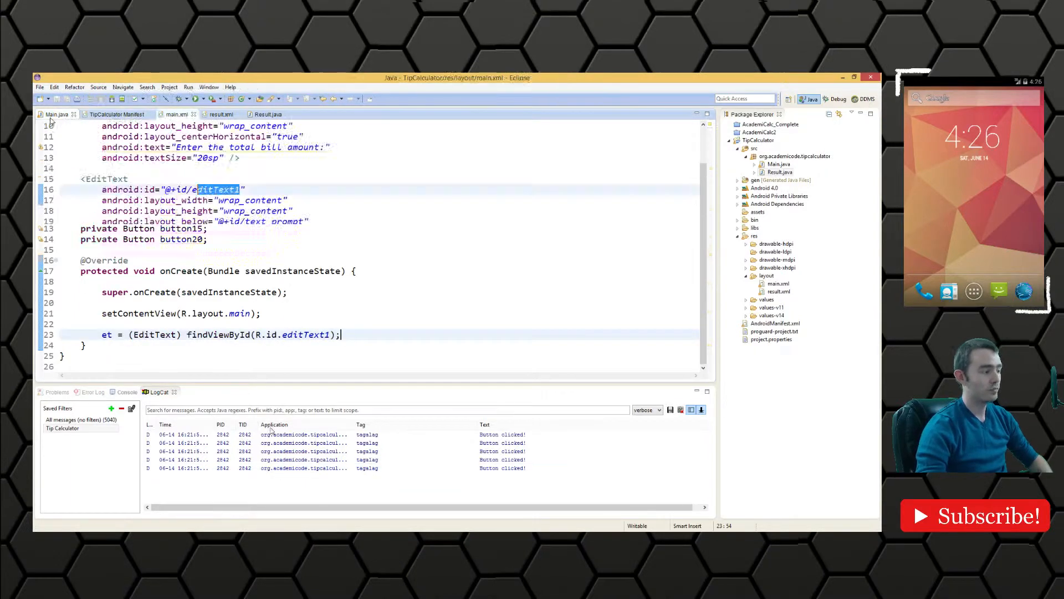
Assign button10 = (Button) findViewById(R.id.tip10)
type("but")
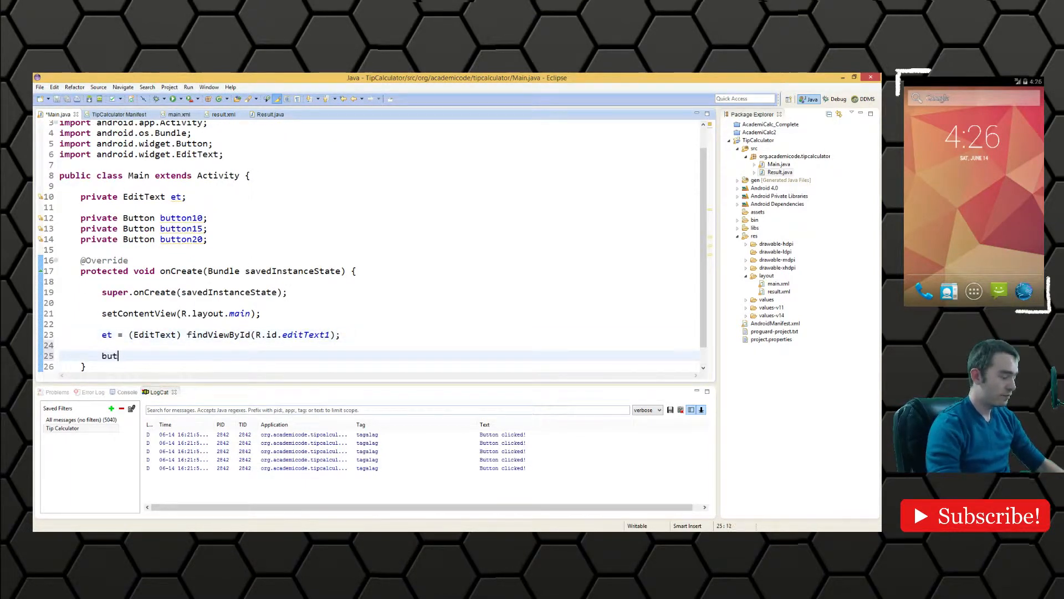
type("ton")
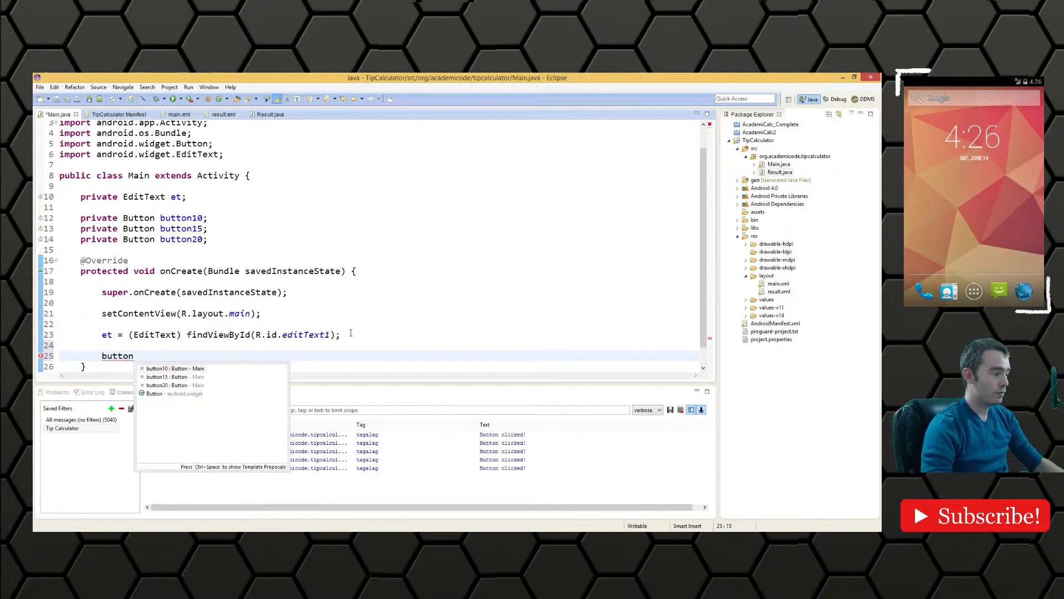
type("10 = (But")
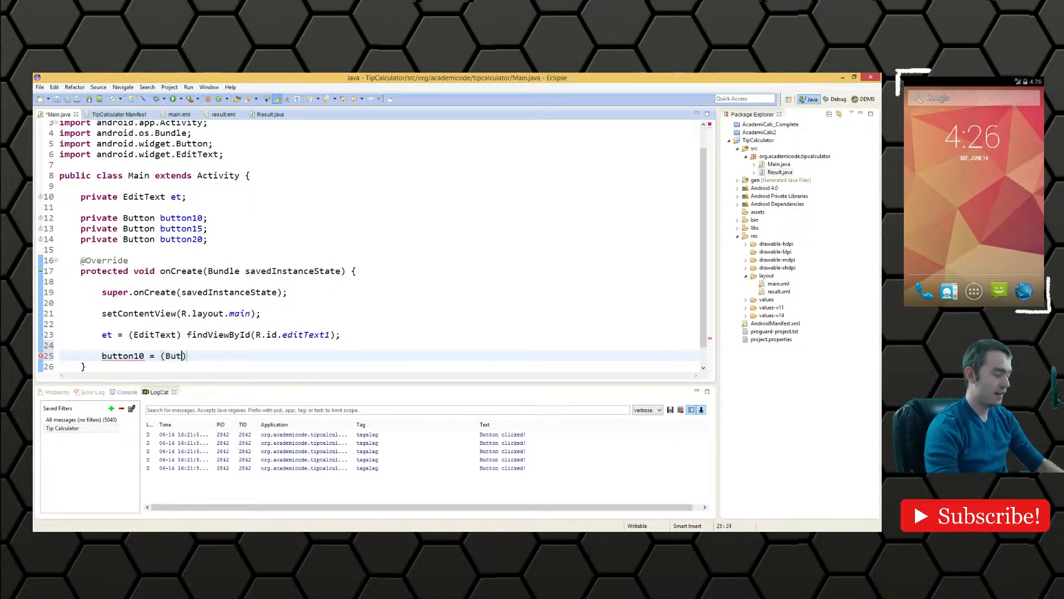
type("ton) findC")
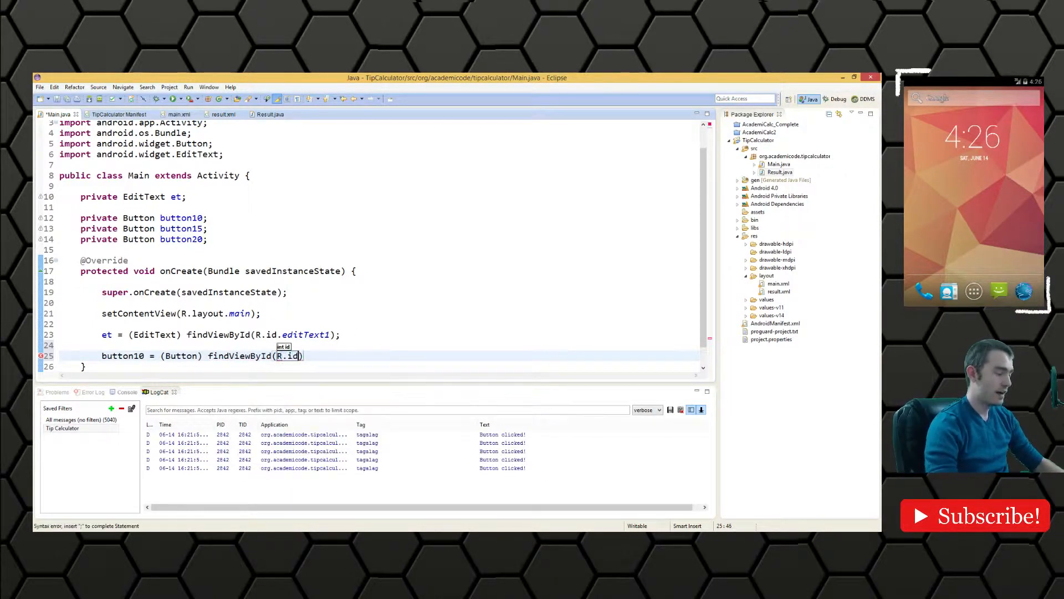
type("button")
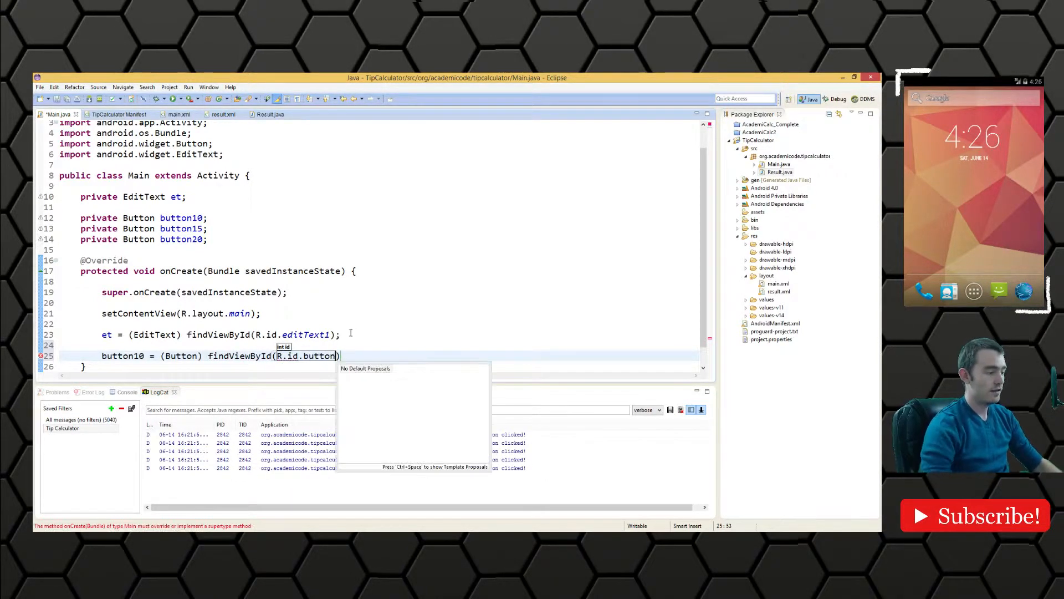
type("10")
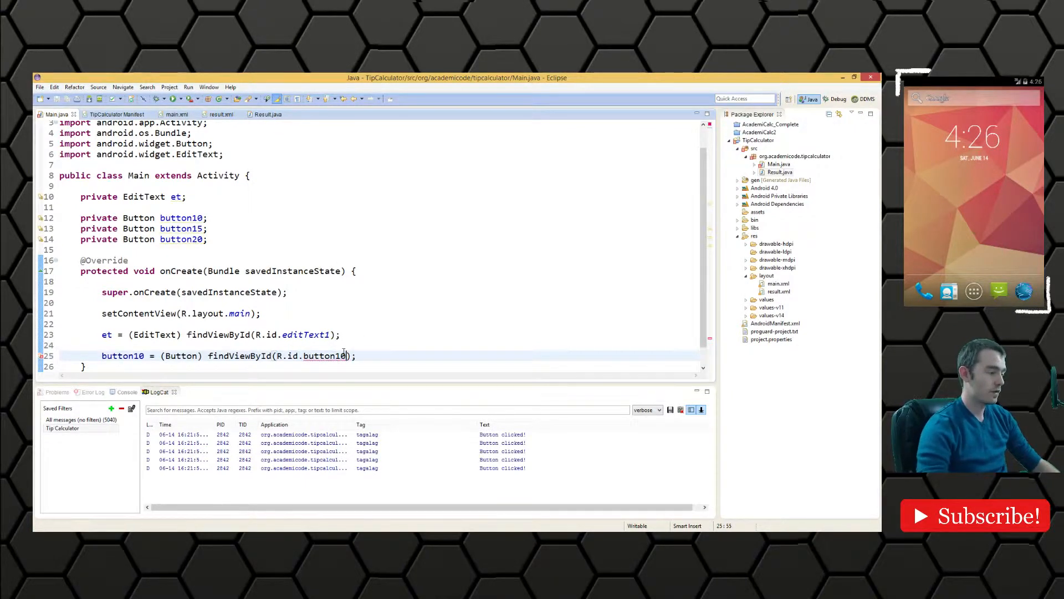
type("t")
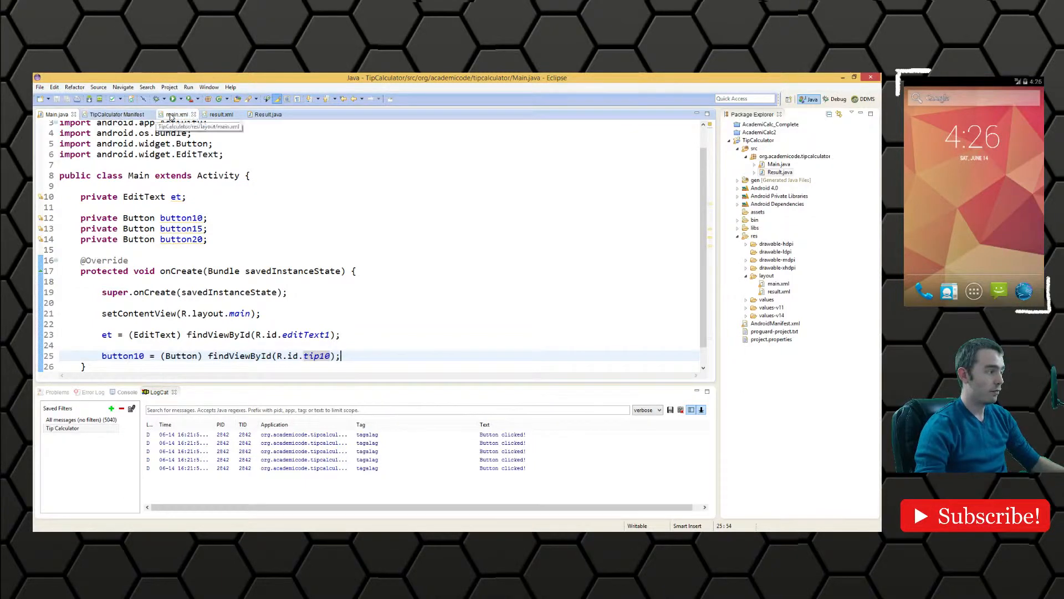
Look up the tip15 and tip20 button ids in the main.xml layout
left_click(178, 114)
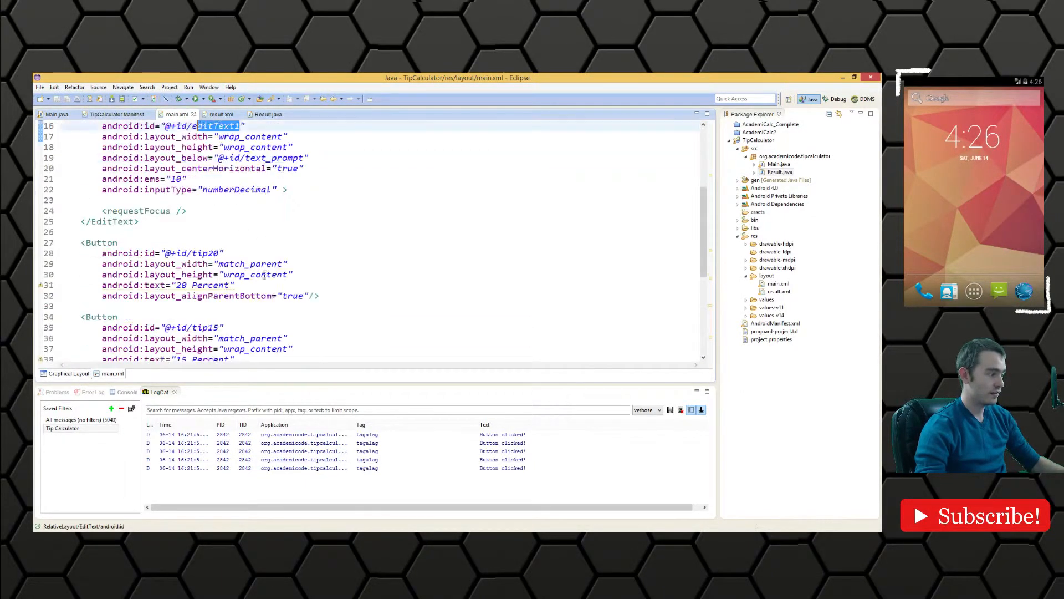
scroll("down", 3)
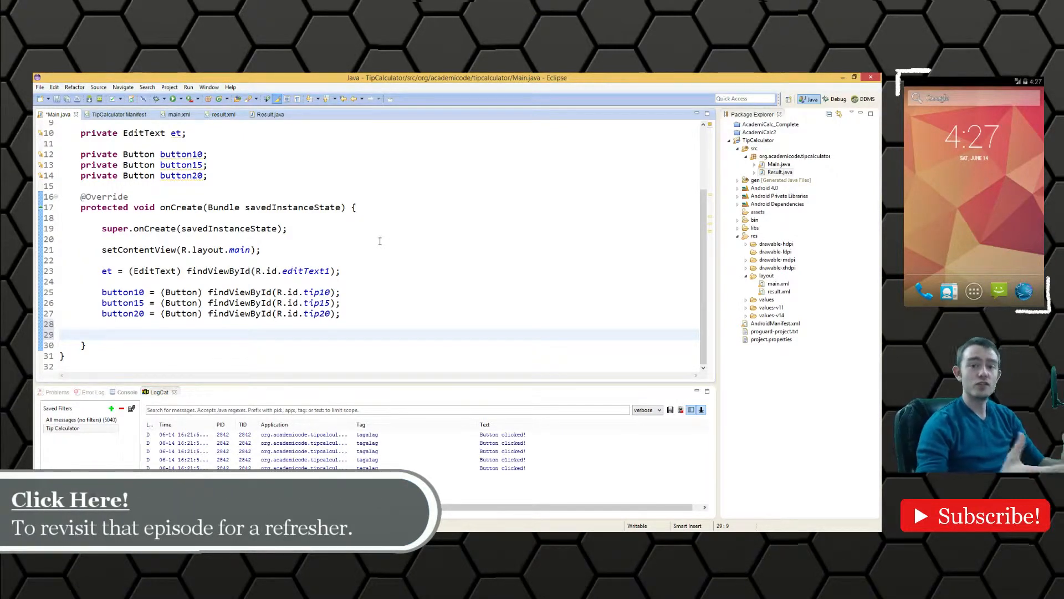
Attach an anonymous OnClickListener with an onClick stub to button10 via setOnClickListener
type("button")
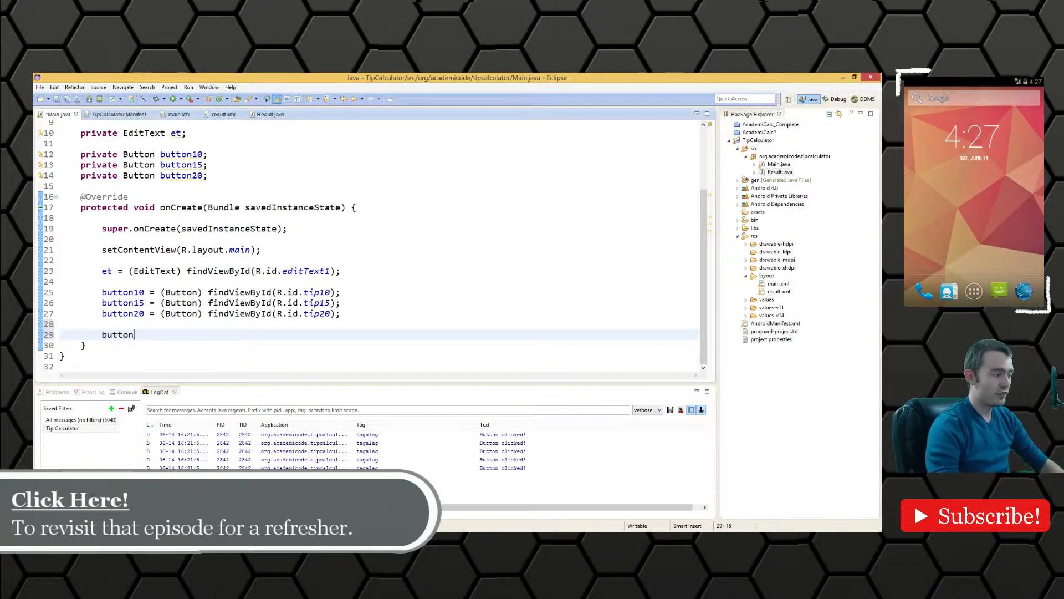
type("10.saet")
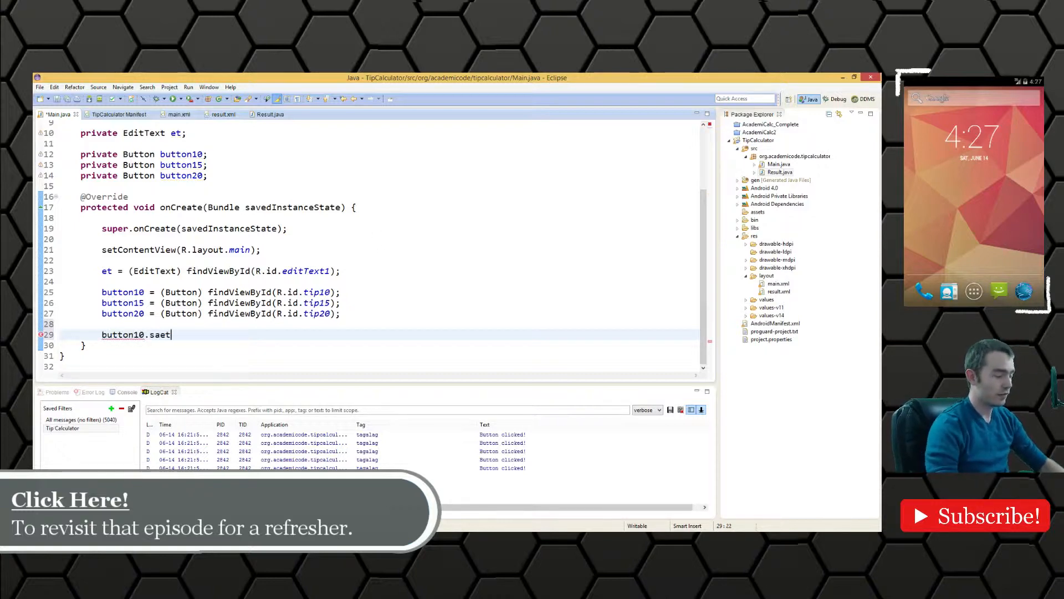
key("BackSpace")
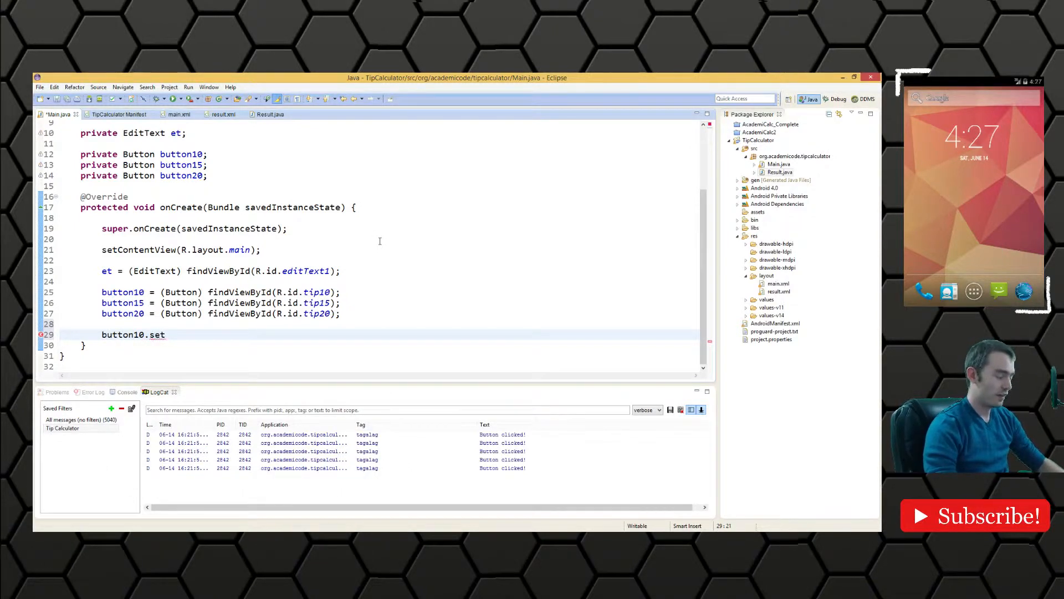
type("OnClickListener(l);")
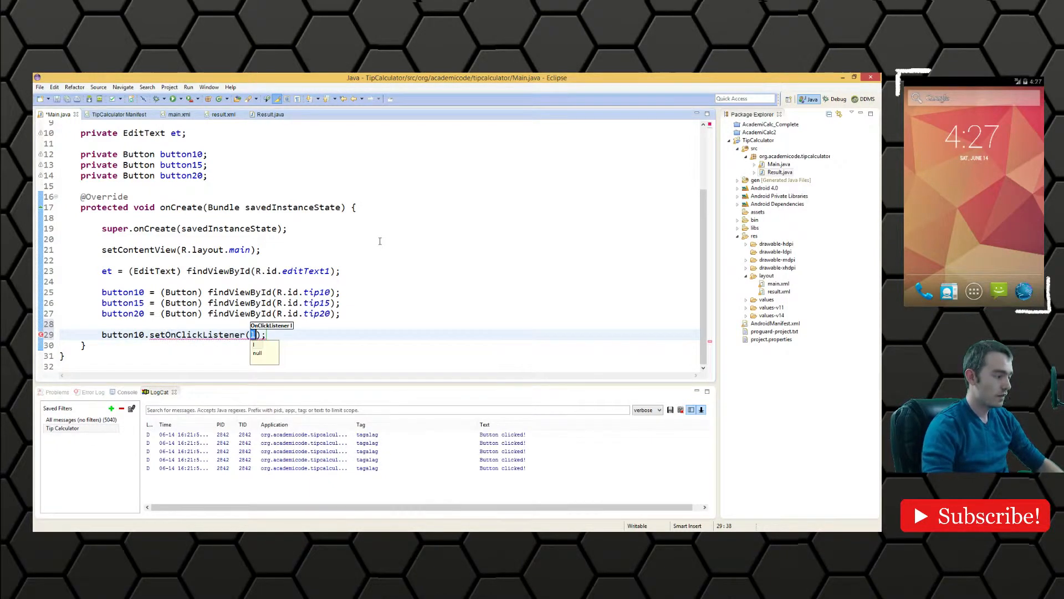
type("new")
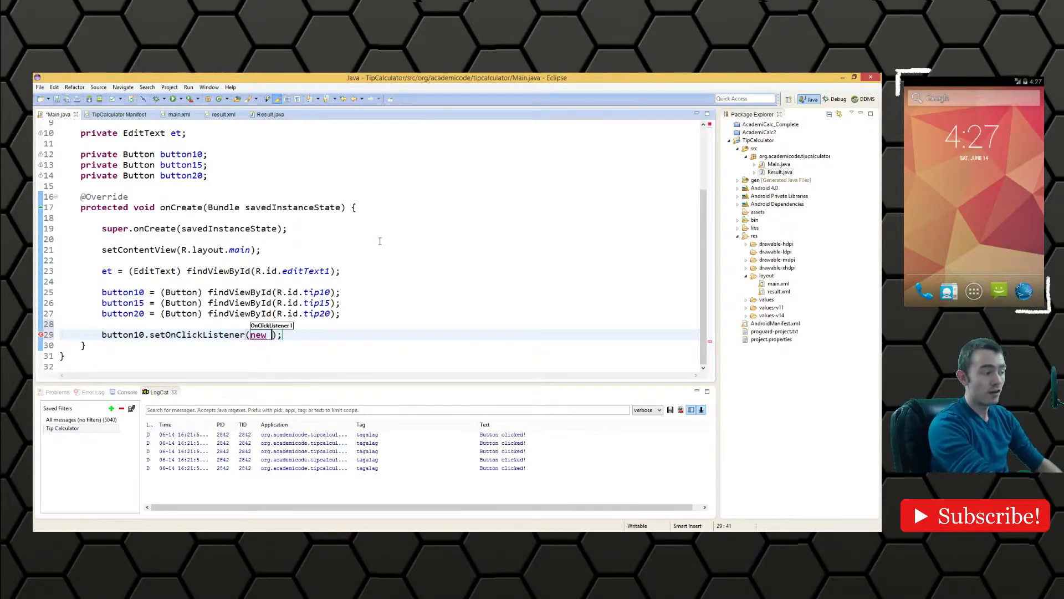
type("On")
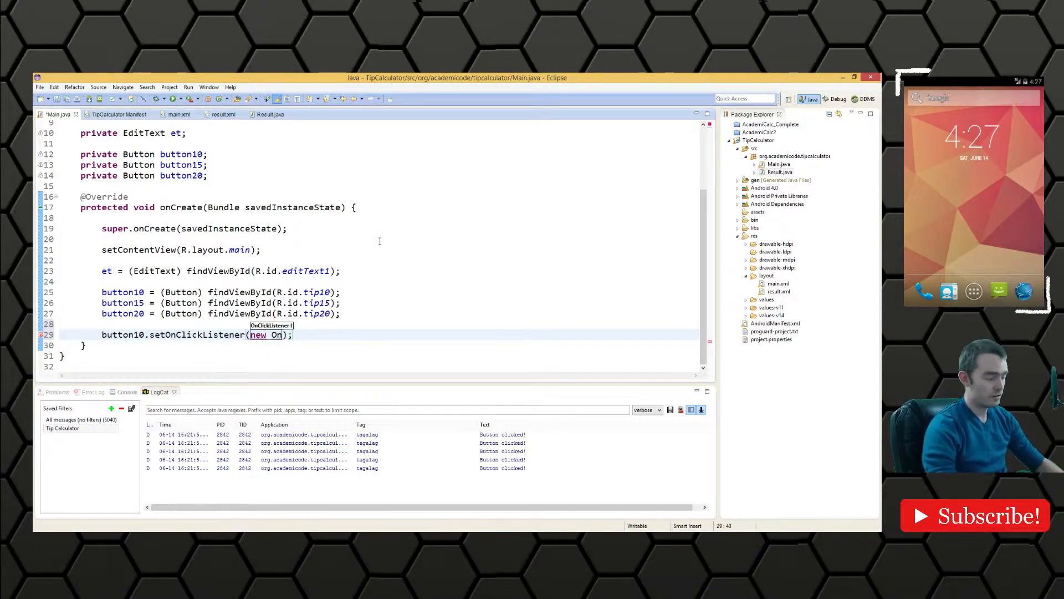
type("Click")
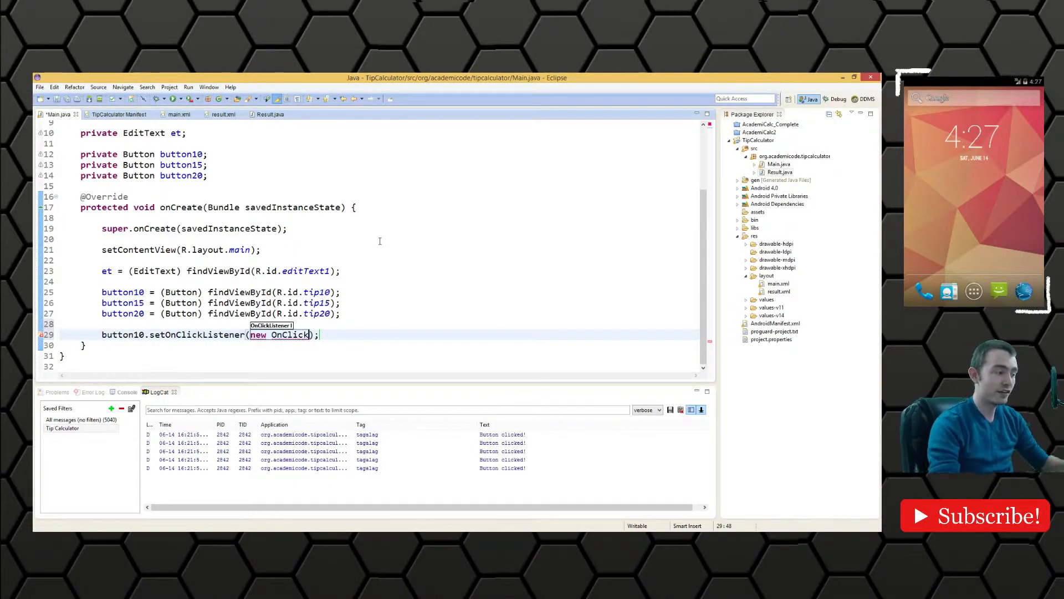
key("Enter")
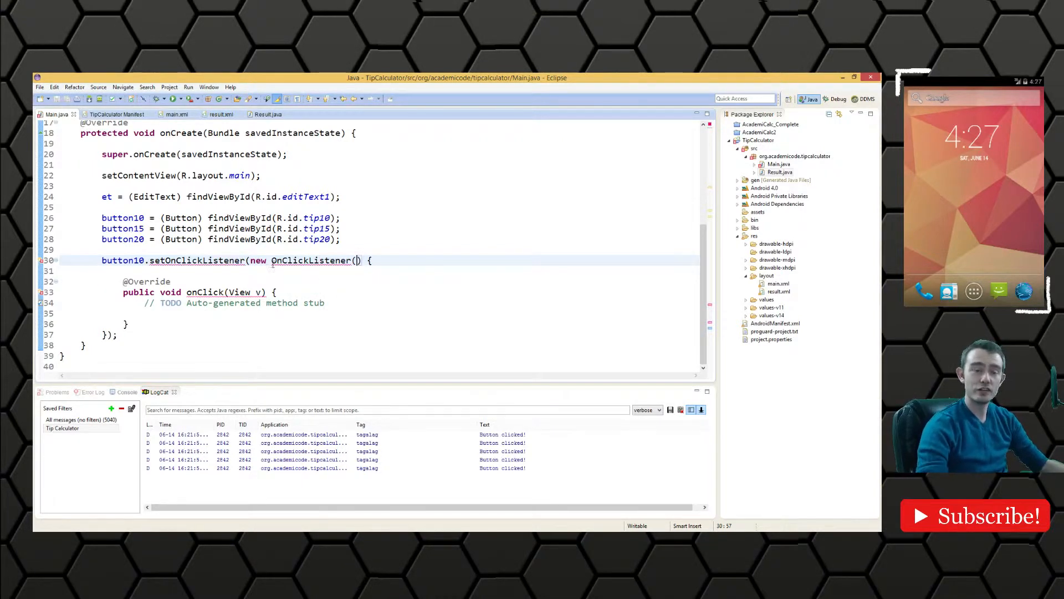
Delete the generated anonymous listener block again
left_click_drag(250, 259, 115, 334)
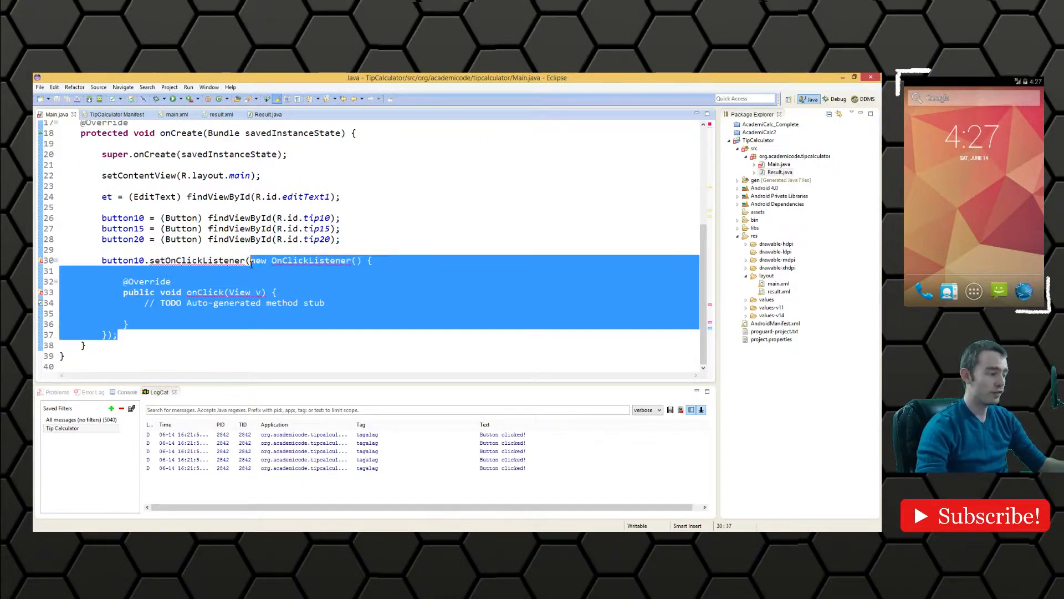
key("Delete")
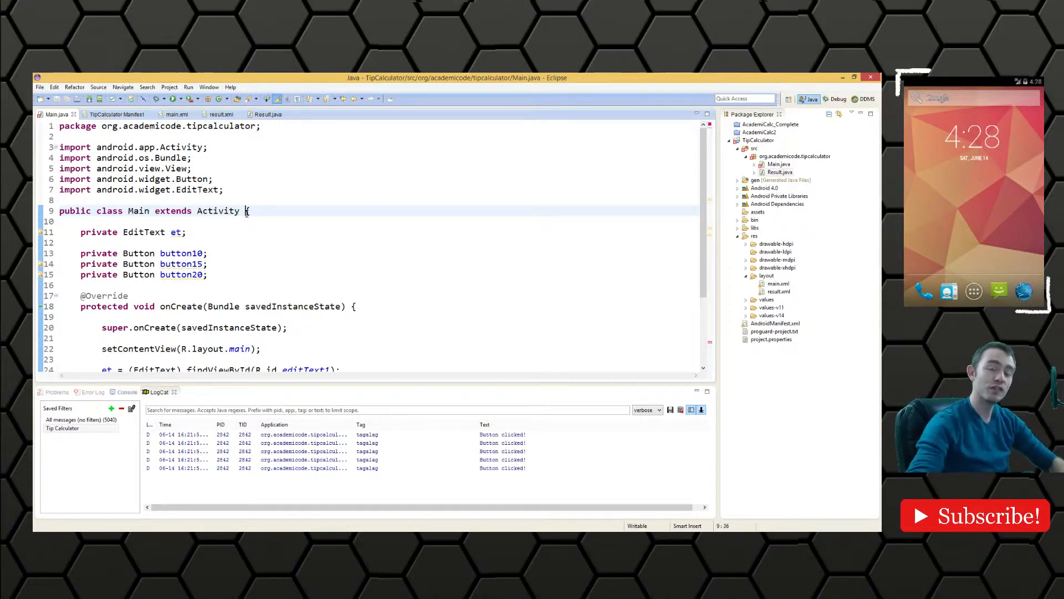
Make Main implement OnClickListener and add the unimplemented onClick(View v) method via Quick Fix
type("implements")
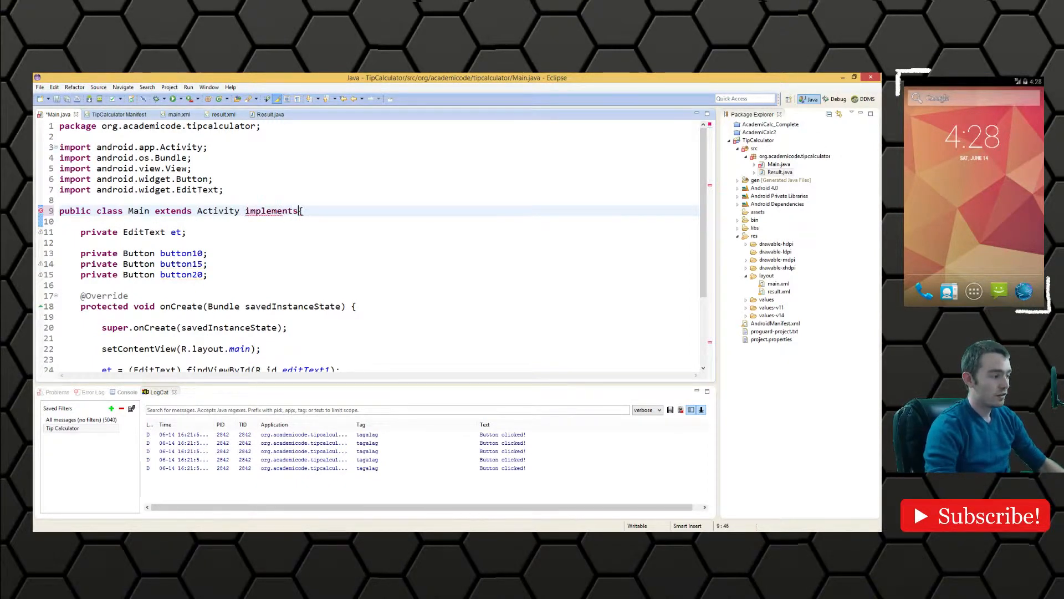
type("OnClickListener")
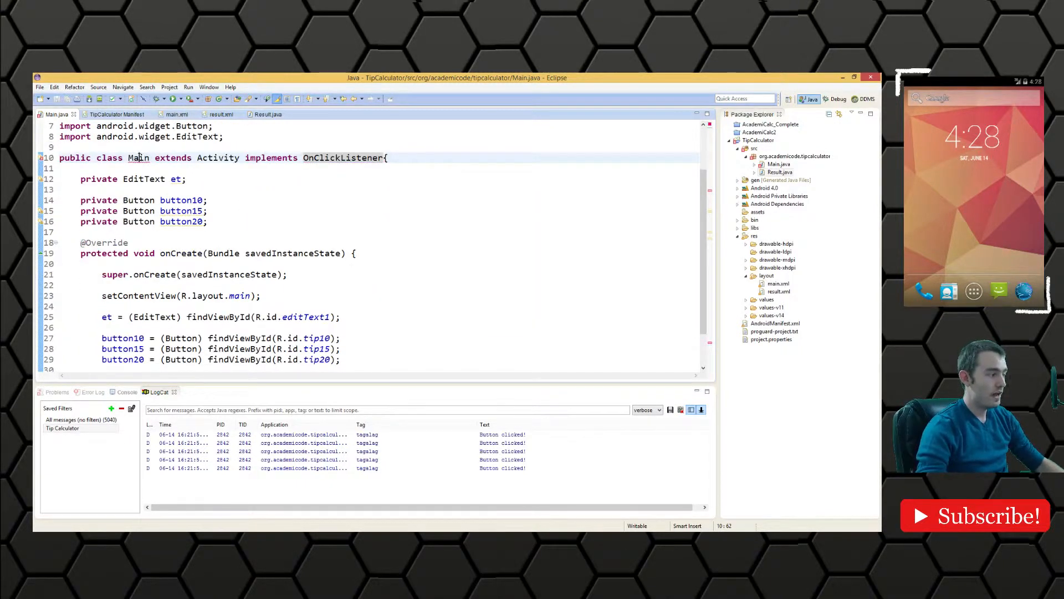
left_click(138, 157)
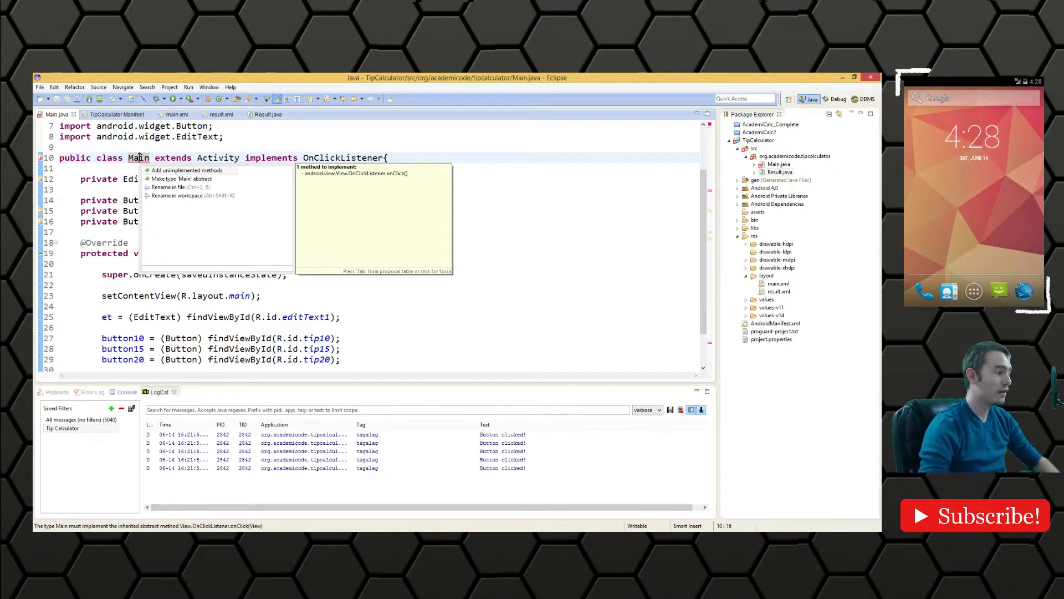
left_click(187, 169)
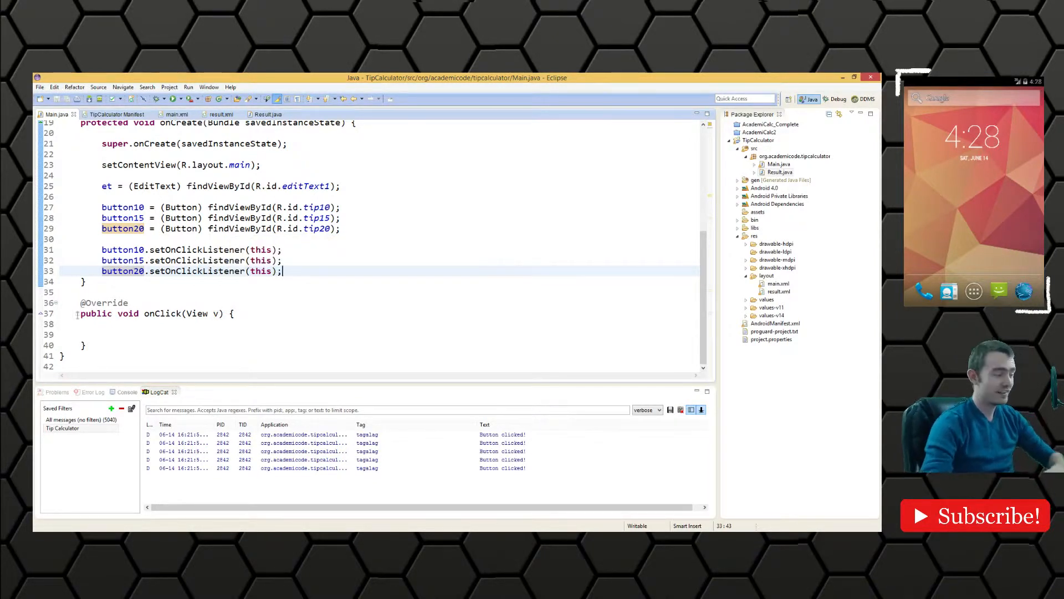
left_click(102, 334)
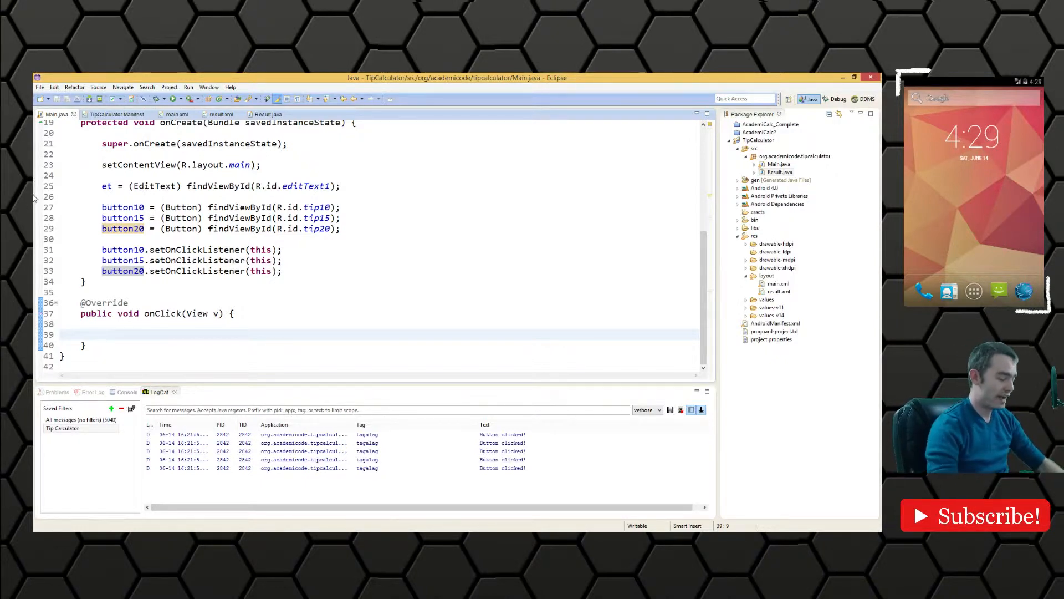
Log Log.d("TAG", "Button clicked!") inside onClick and import Log
type("Log.d(\"\", msg")
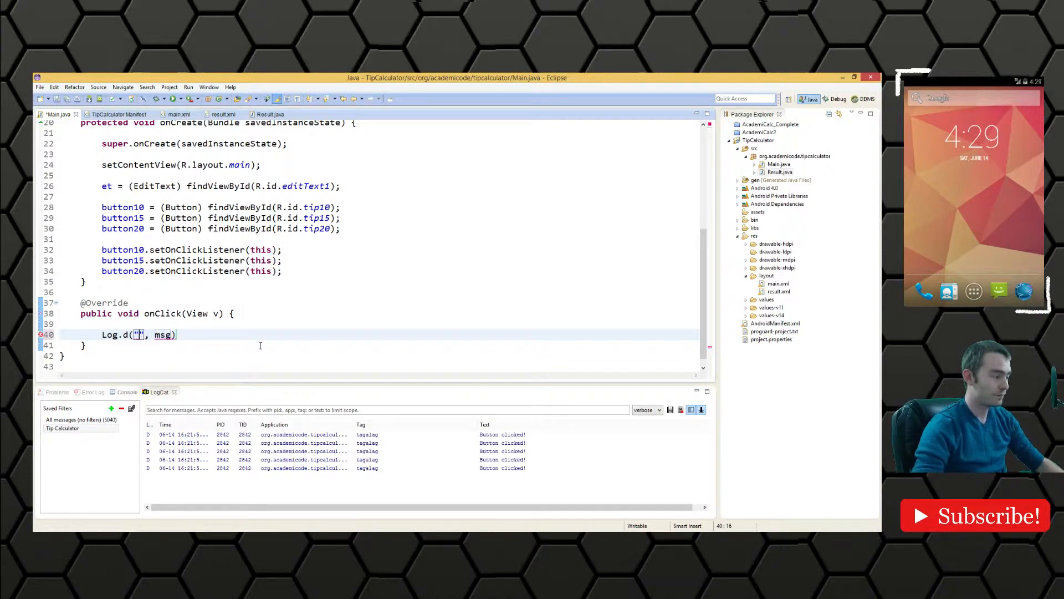
type("TAG")
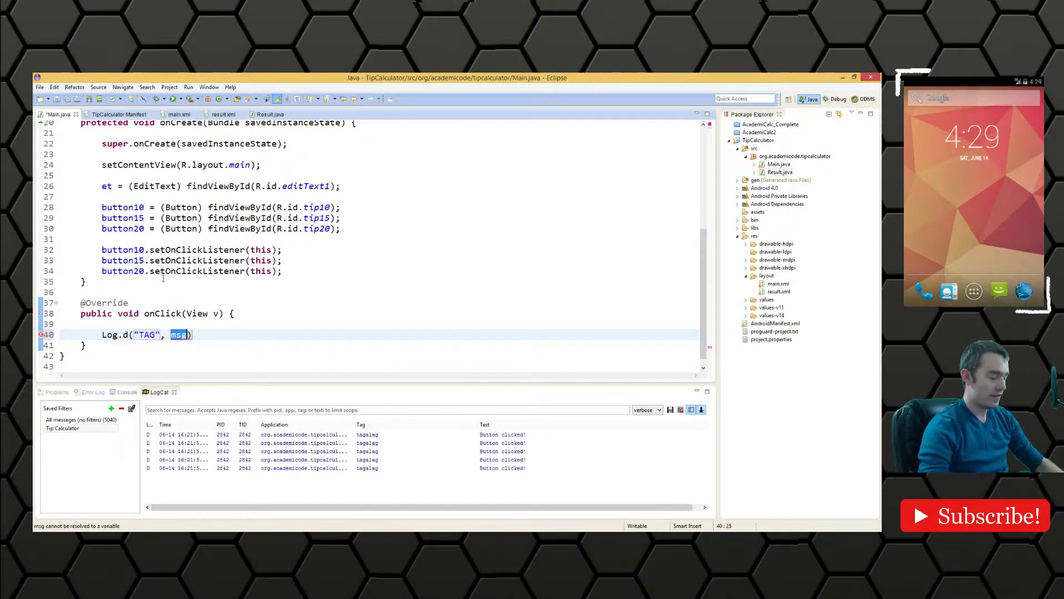
type("\"Button\"")
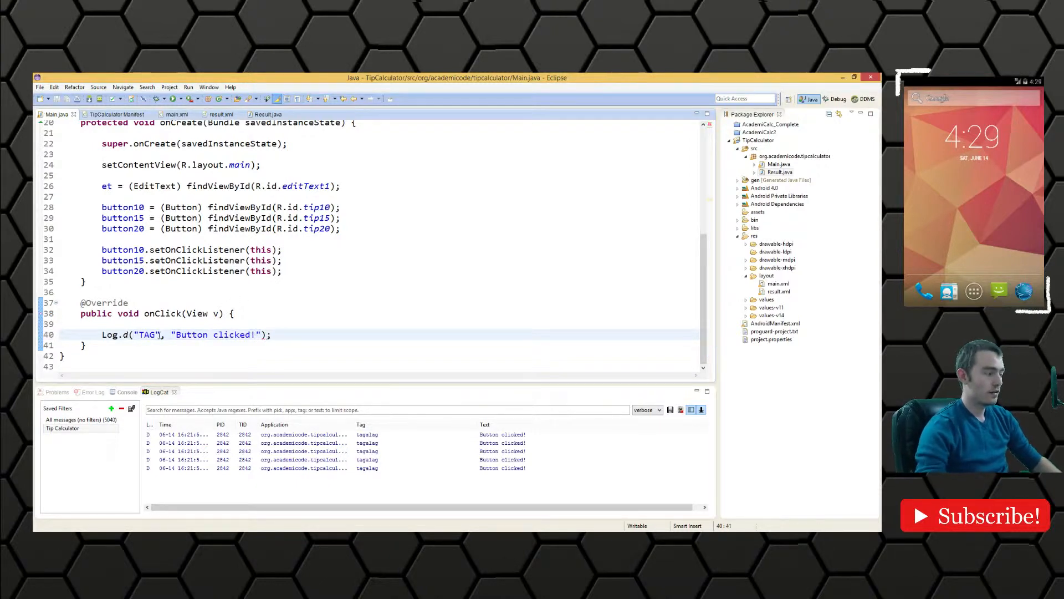
double_click(109, 335)
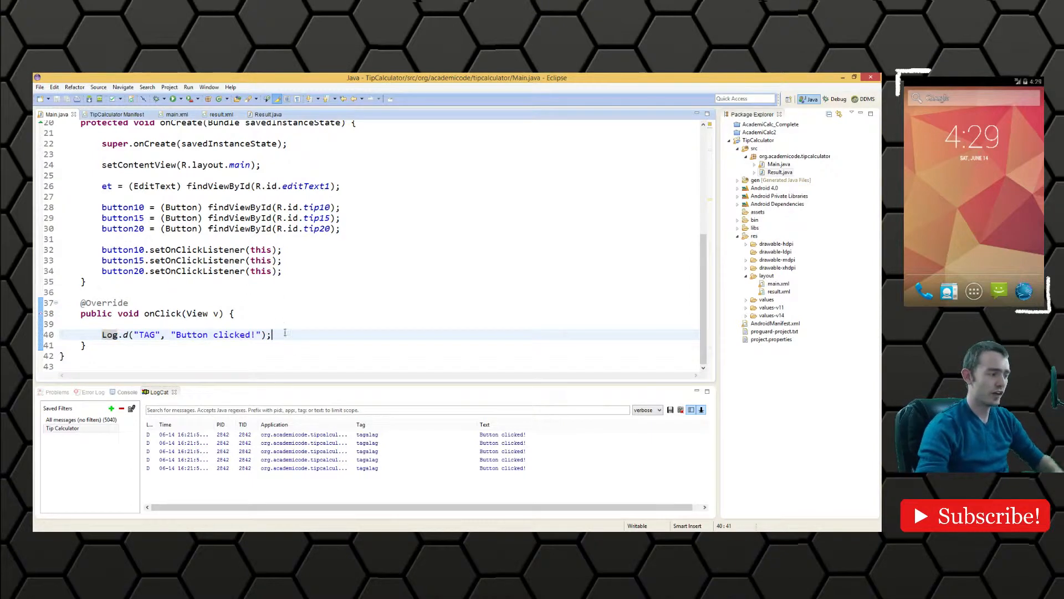
Replace the old LogCat filter with a new Tip Calculator filter matching log tag TAG
left_click(62, 428)
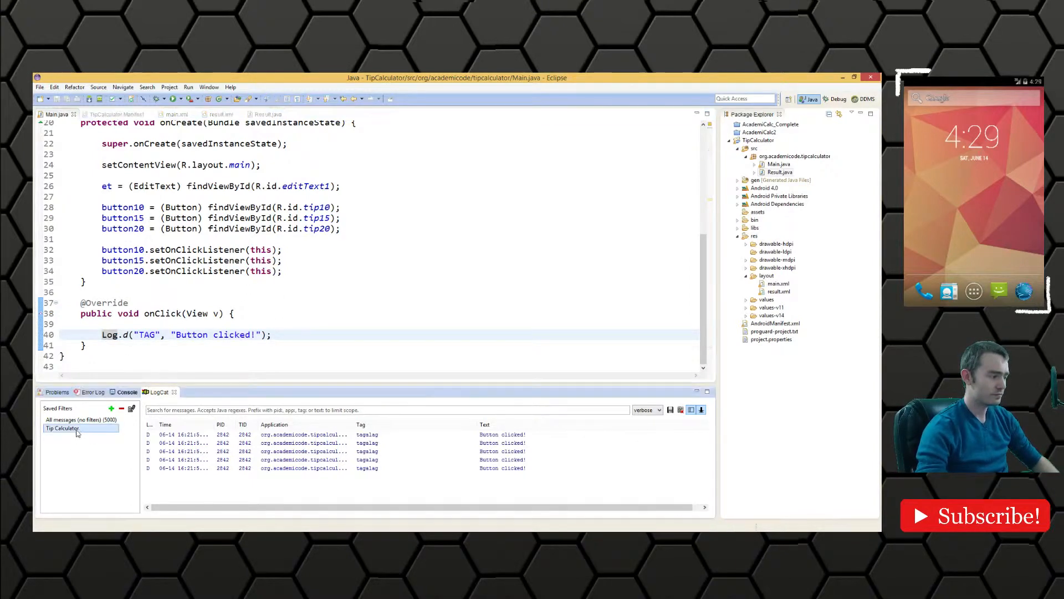
left_click(80, 419)
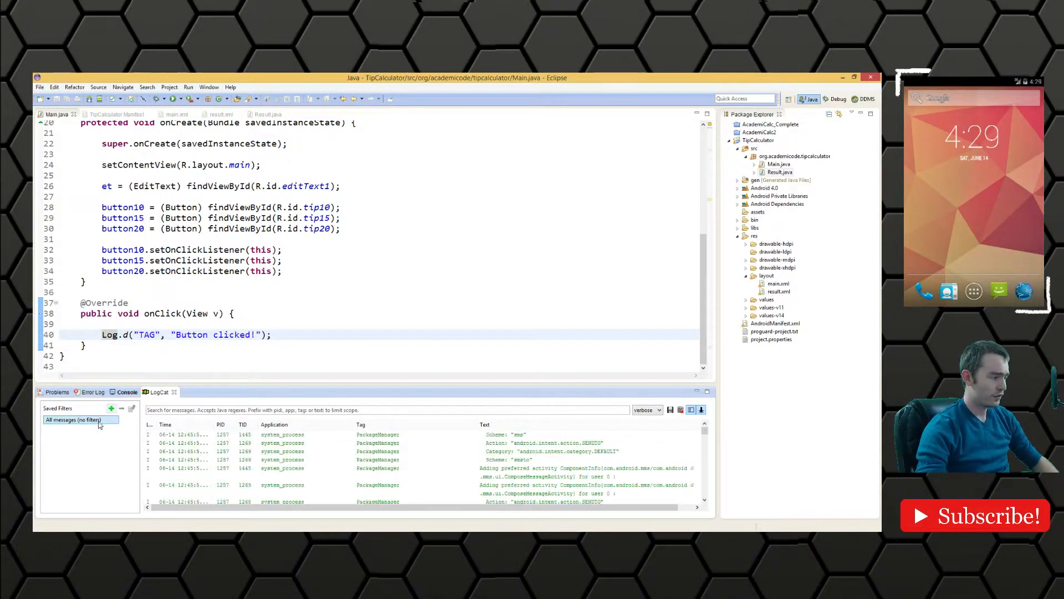
mouse_move(111, 408)
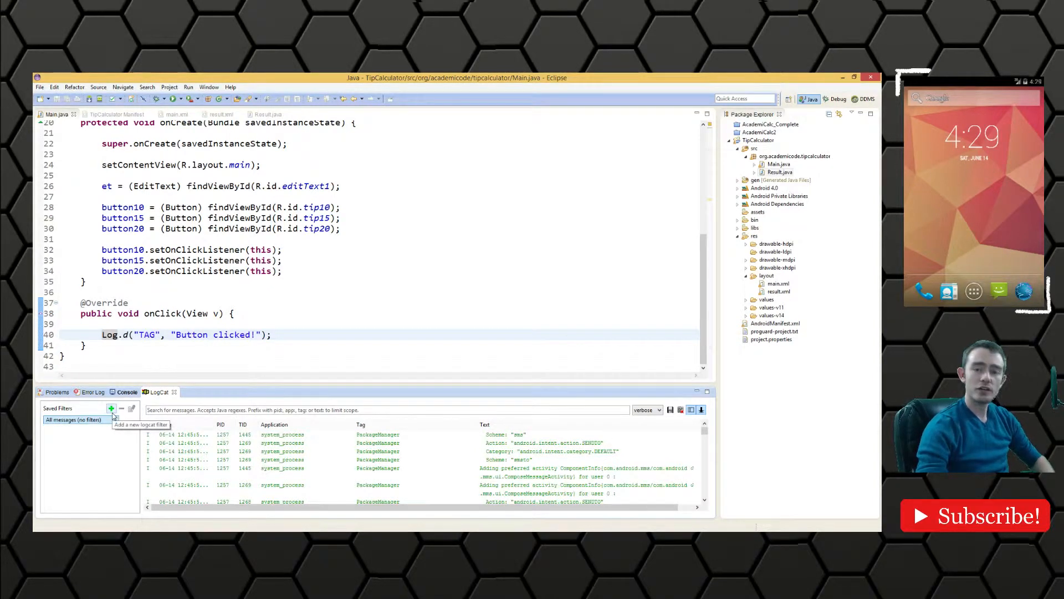
left_click(111, 408)
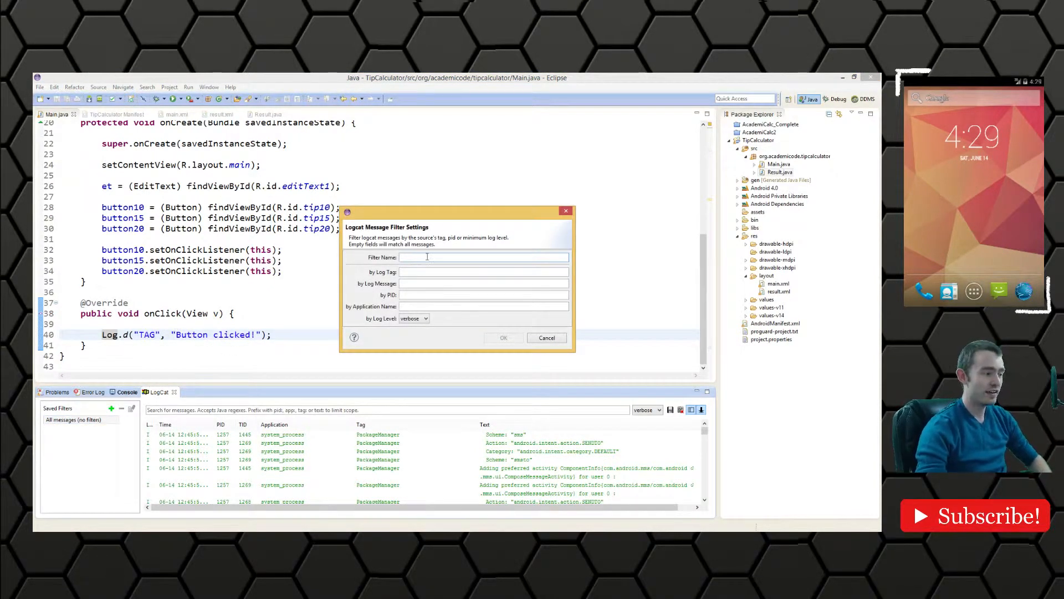
type("Tip Calculator")
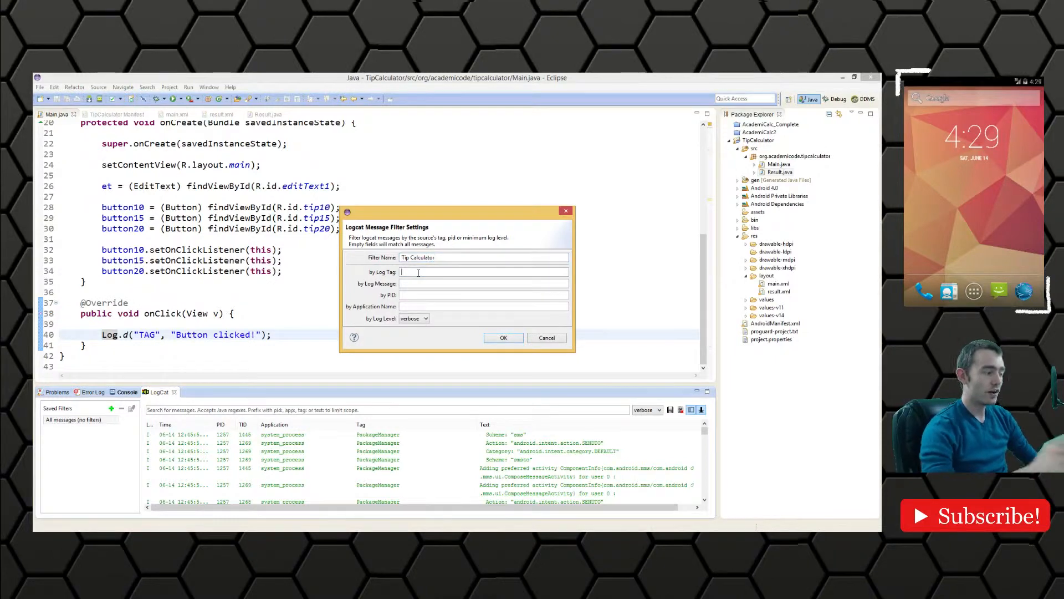
type("TAG")
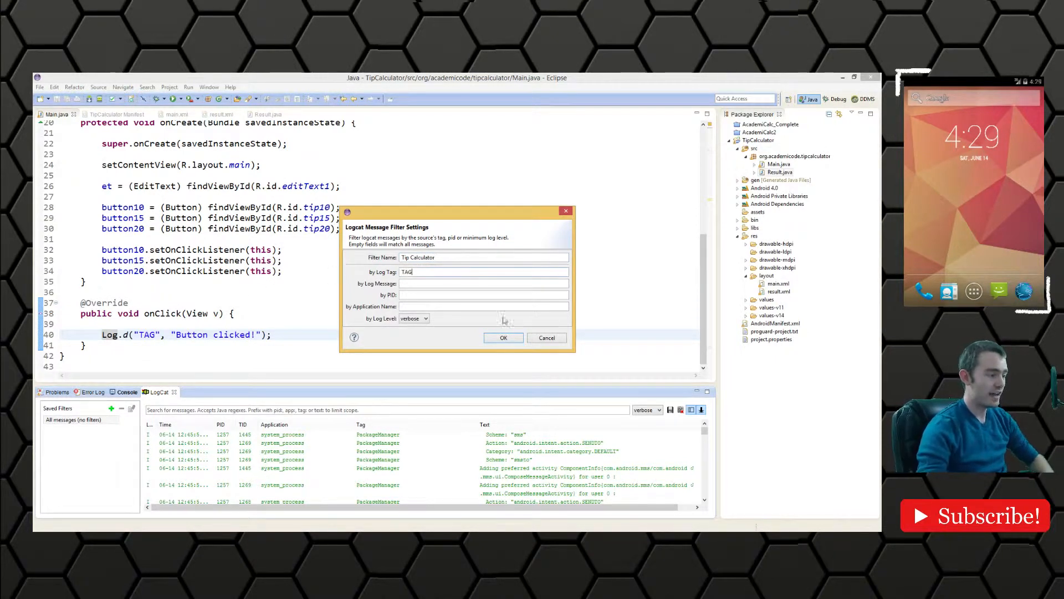
left_click(503, 337)
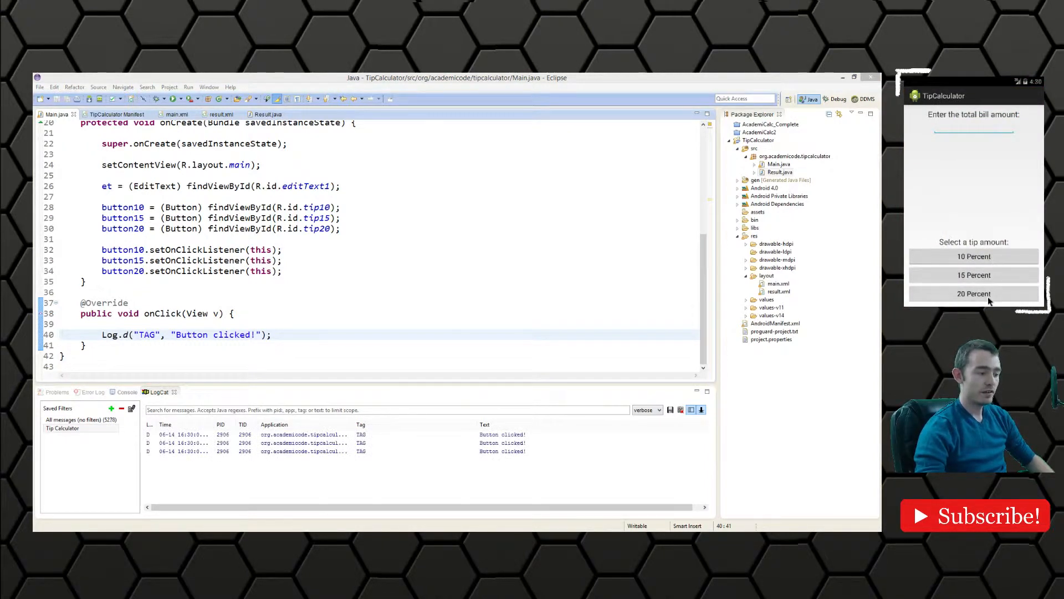
Tap the 20 Percent button to confirm 'Button clicked!' logs, then remove the Log.d line from onClick
left_click(973, 293)
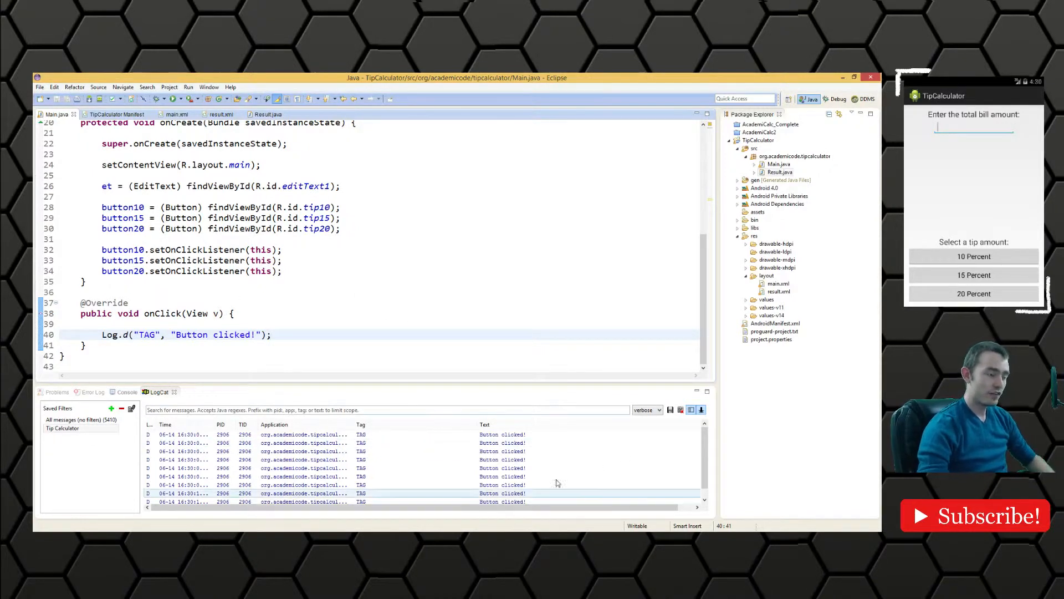
triple_click(183, 334)
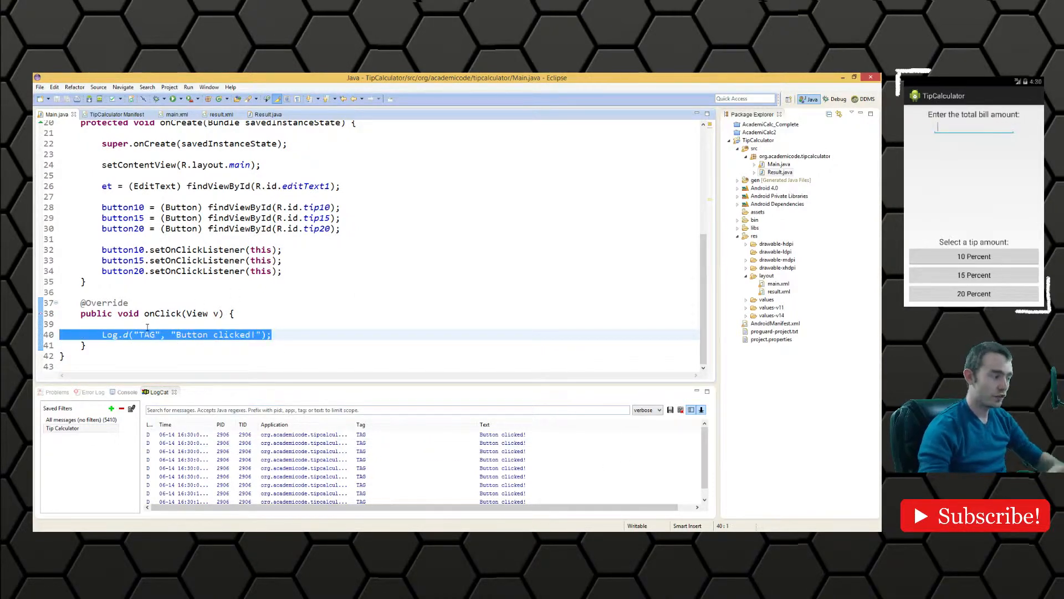
left_click(271, 335)
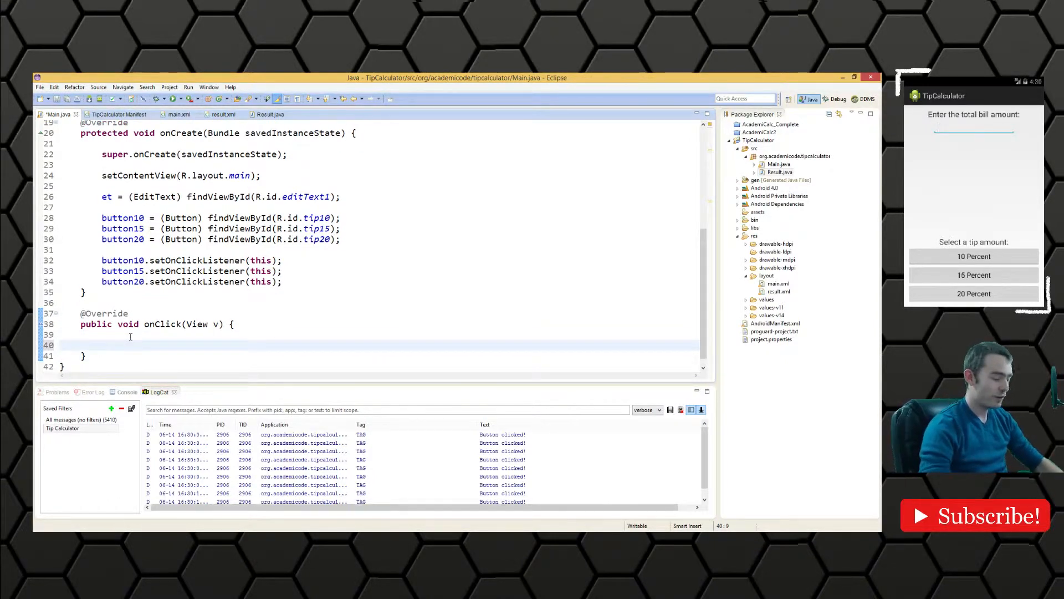
Add the comment '// Launch the result Activity.' in onClick
type("//")
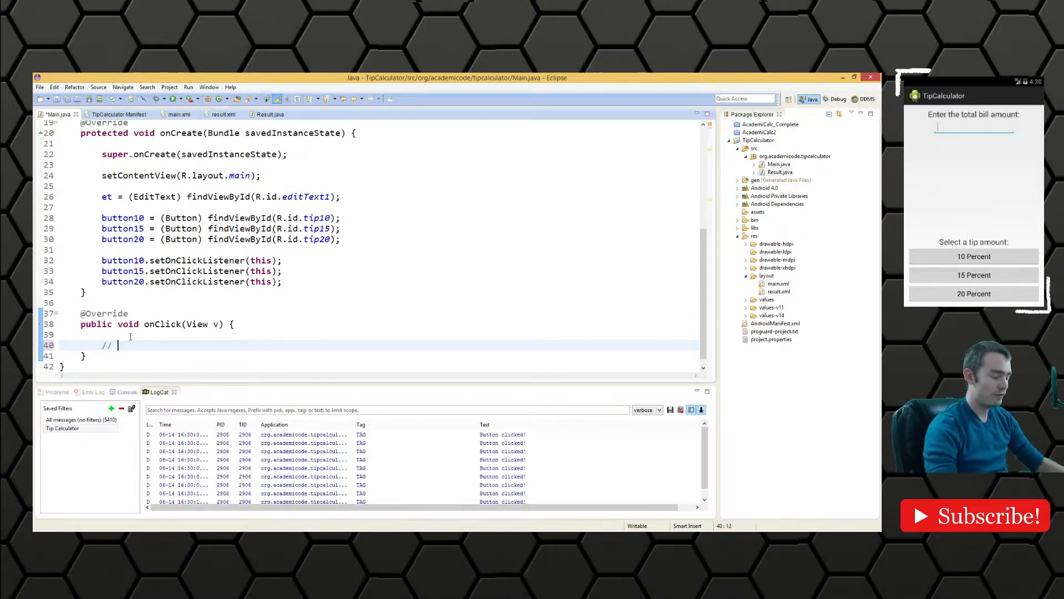
type("Launch the resul")
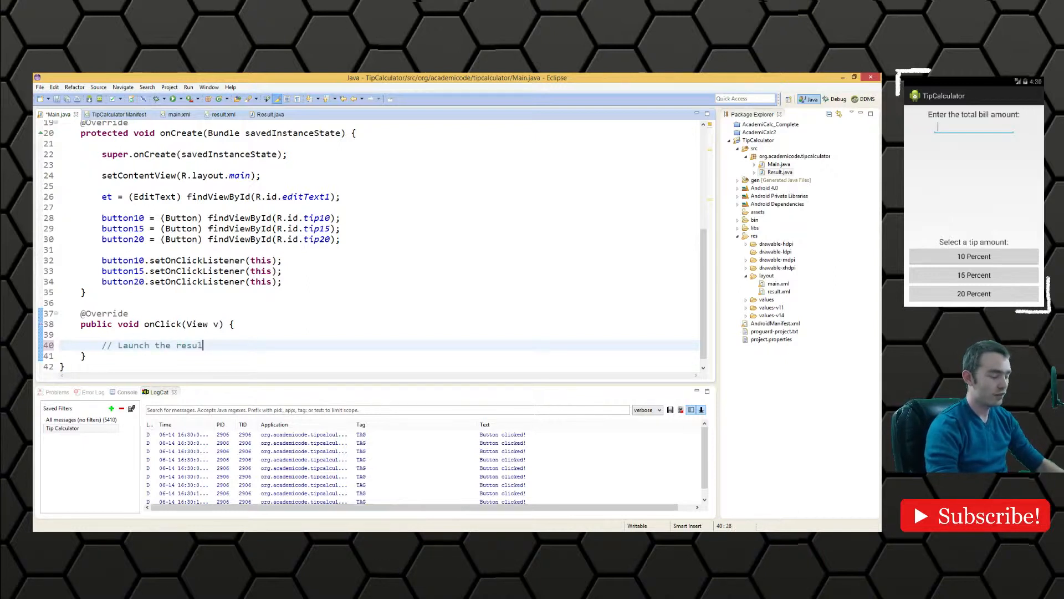
type("Activity.")
type("//")
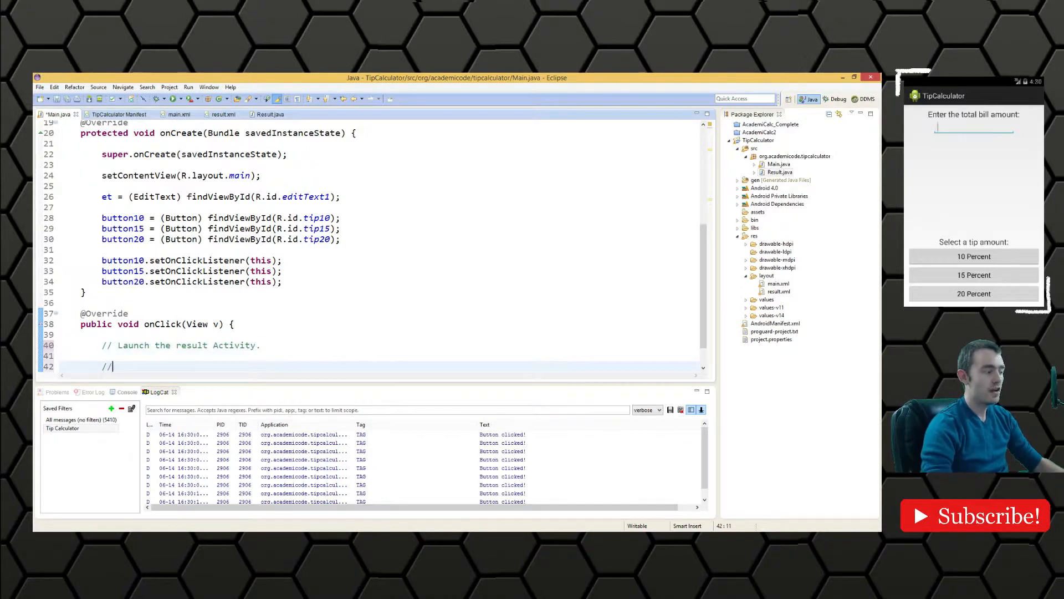
Add '// Calculate the tip' and begin the comment about passing the tip
type("C")
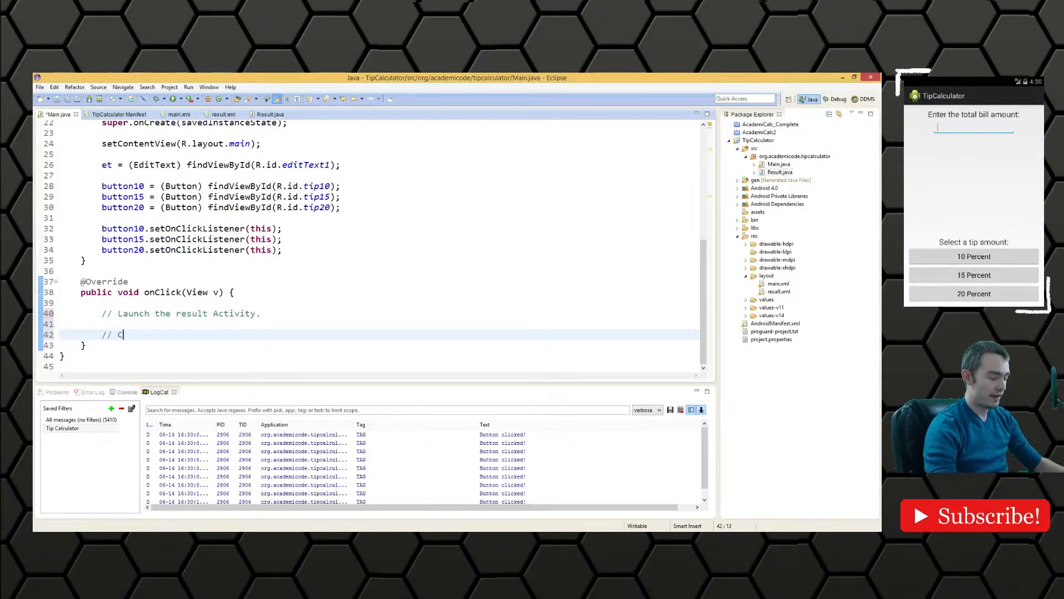
type("alculate the")
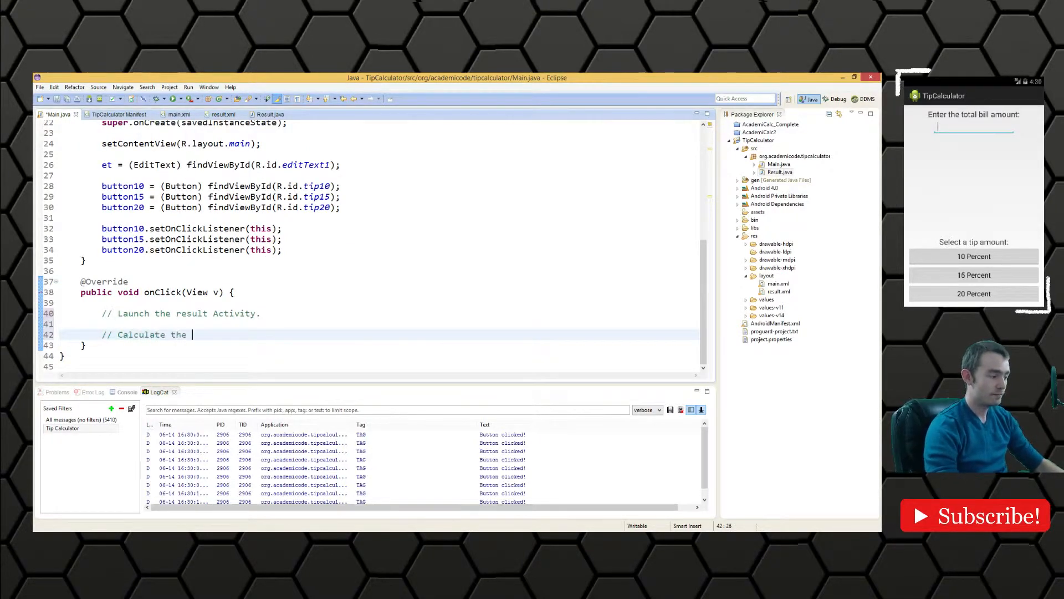
type("tip")
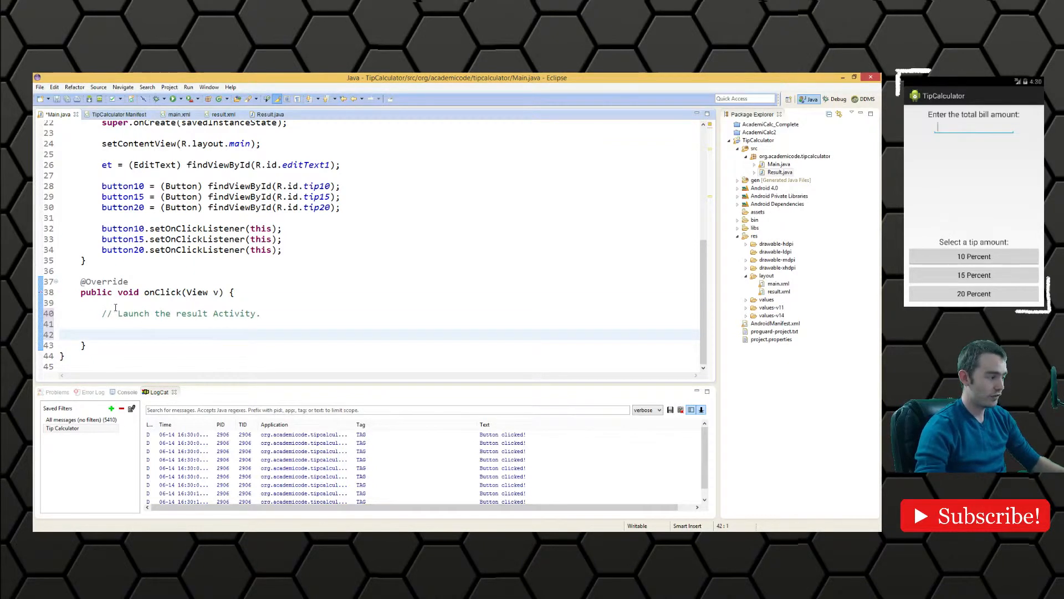
type("// Calculate the tip")
type("// Pass")
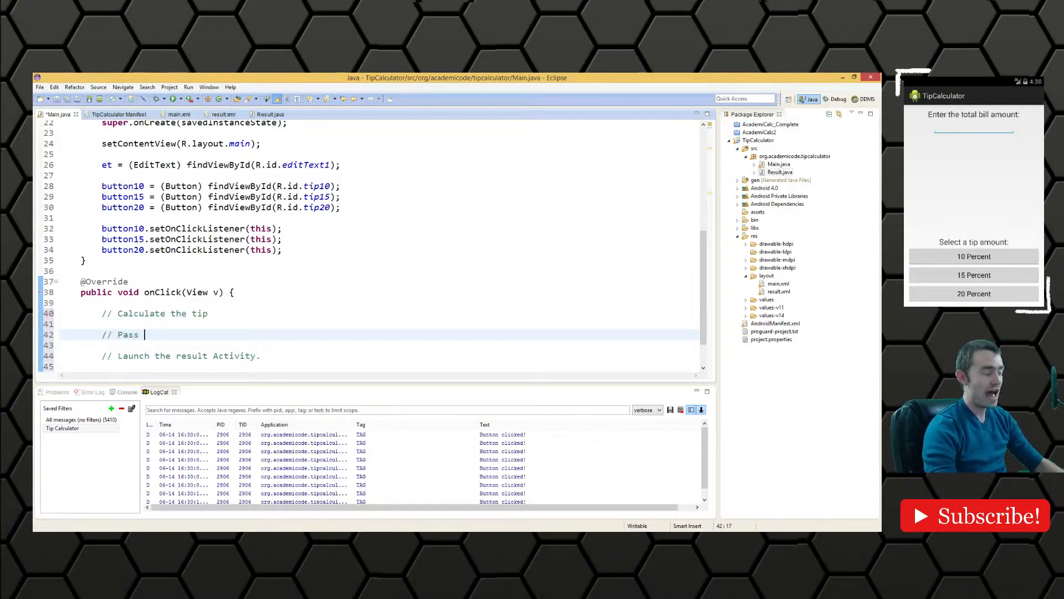
type("top")
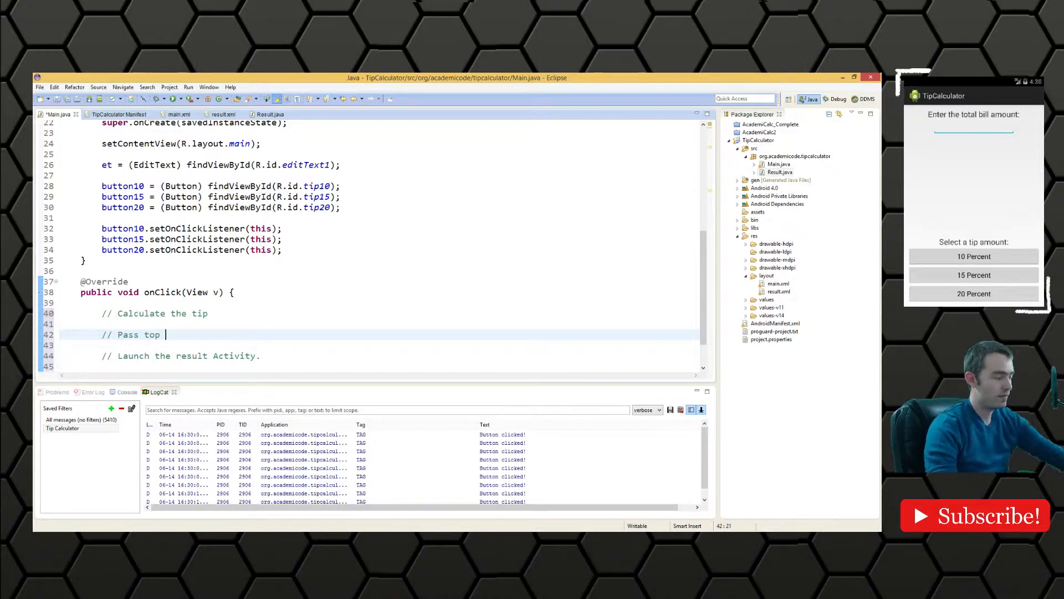